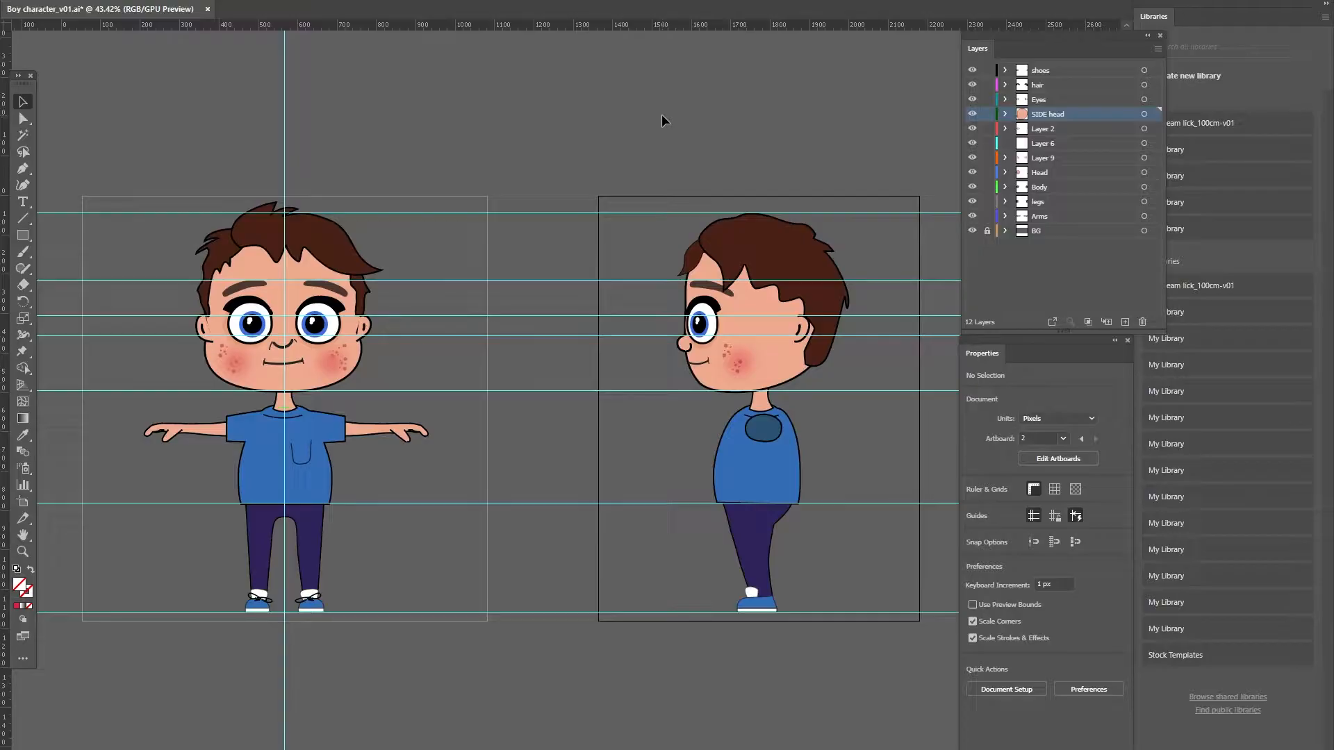
{"action": "mouse_move", "coordinate": [477, 152]}
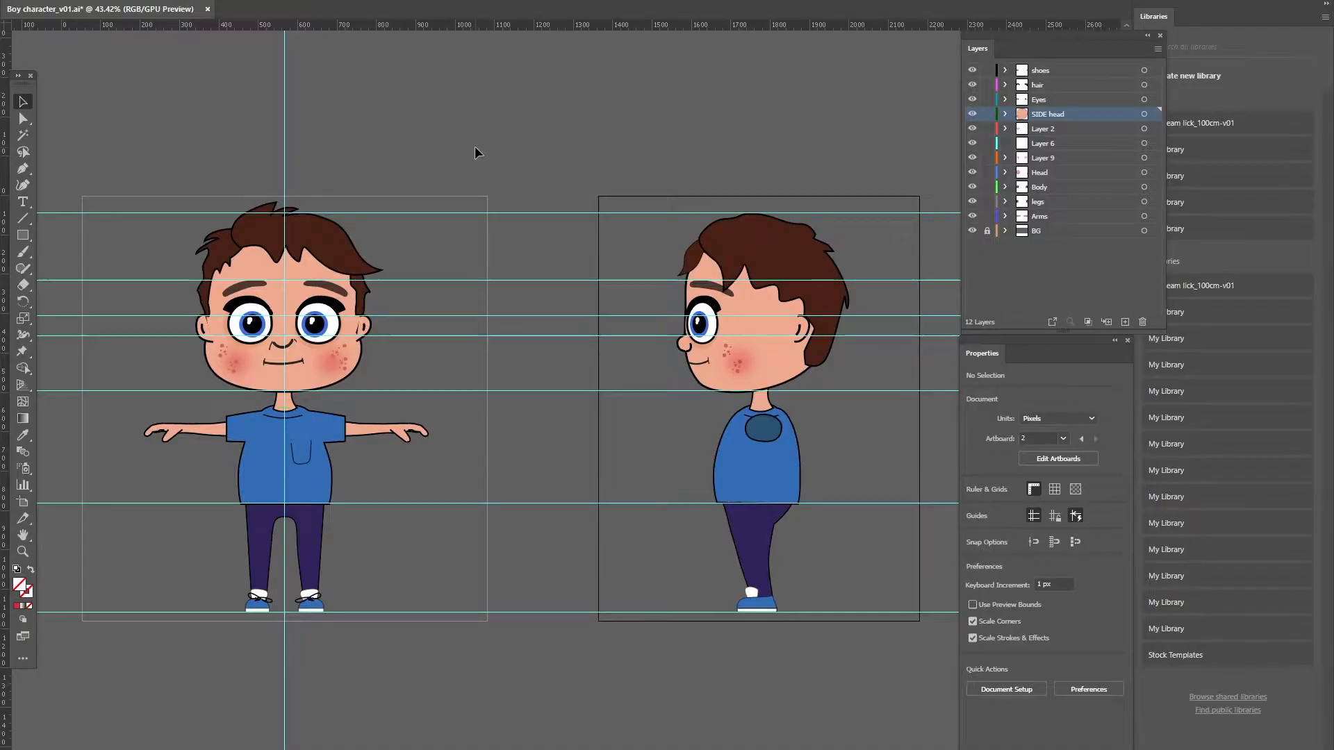
{"action": "mouse_move", "coordinate": [555, 153]}
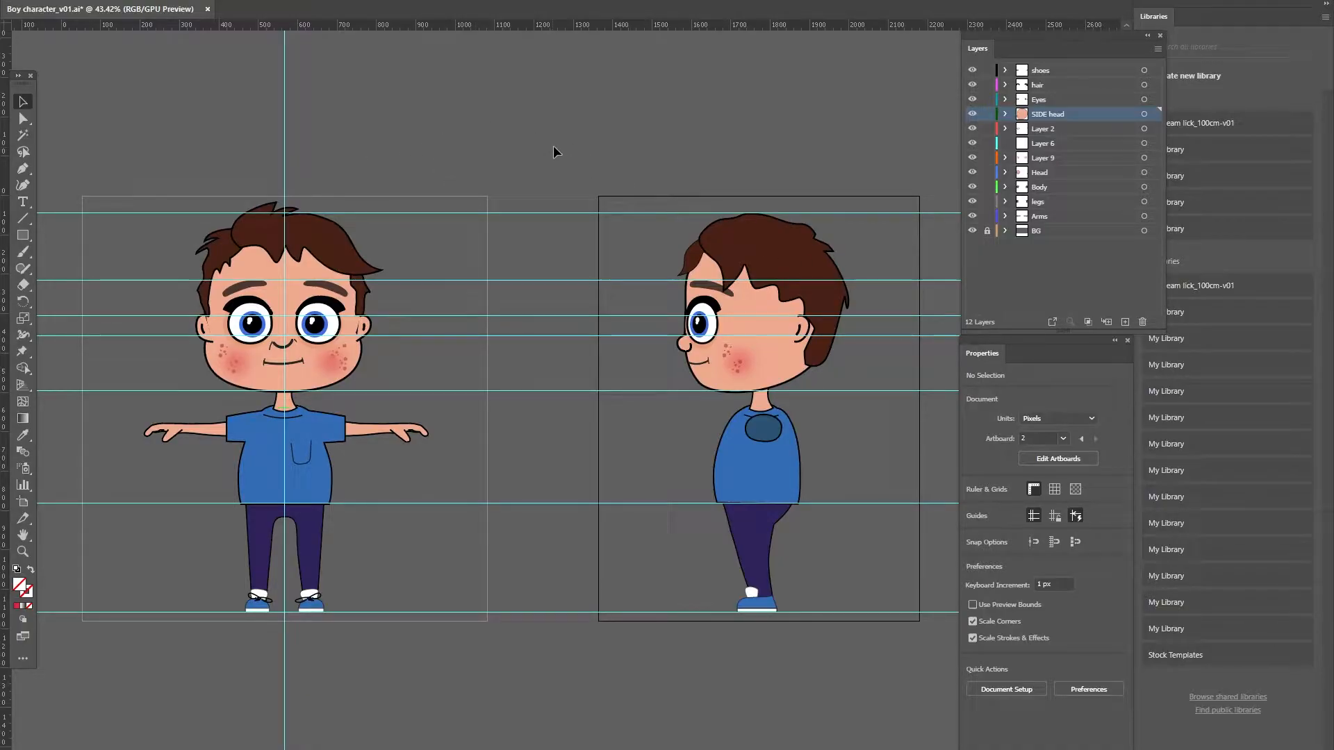
{"action": "mouse_move", "coordinate": [722, 388]}
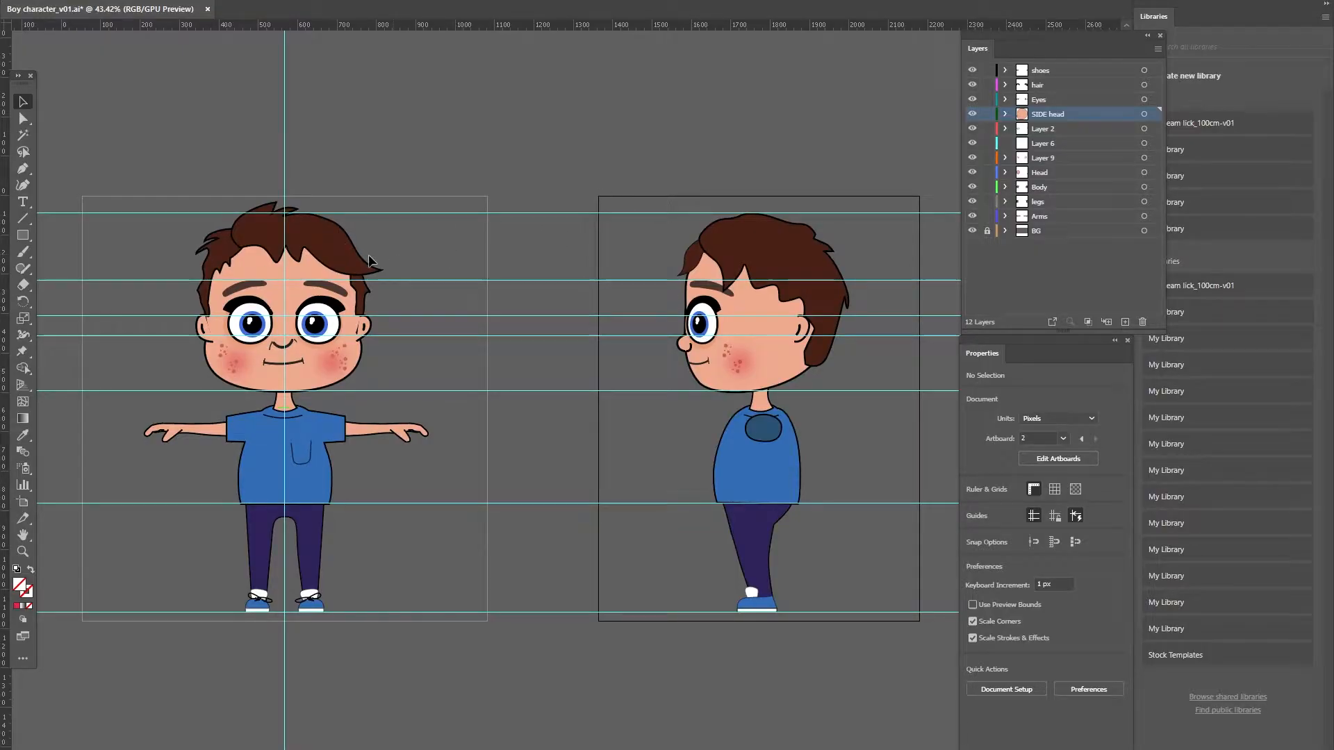
{"action": "mouse_move", "coordinate": [449, 220]}
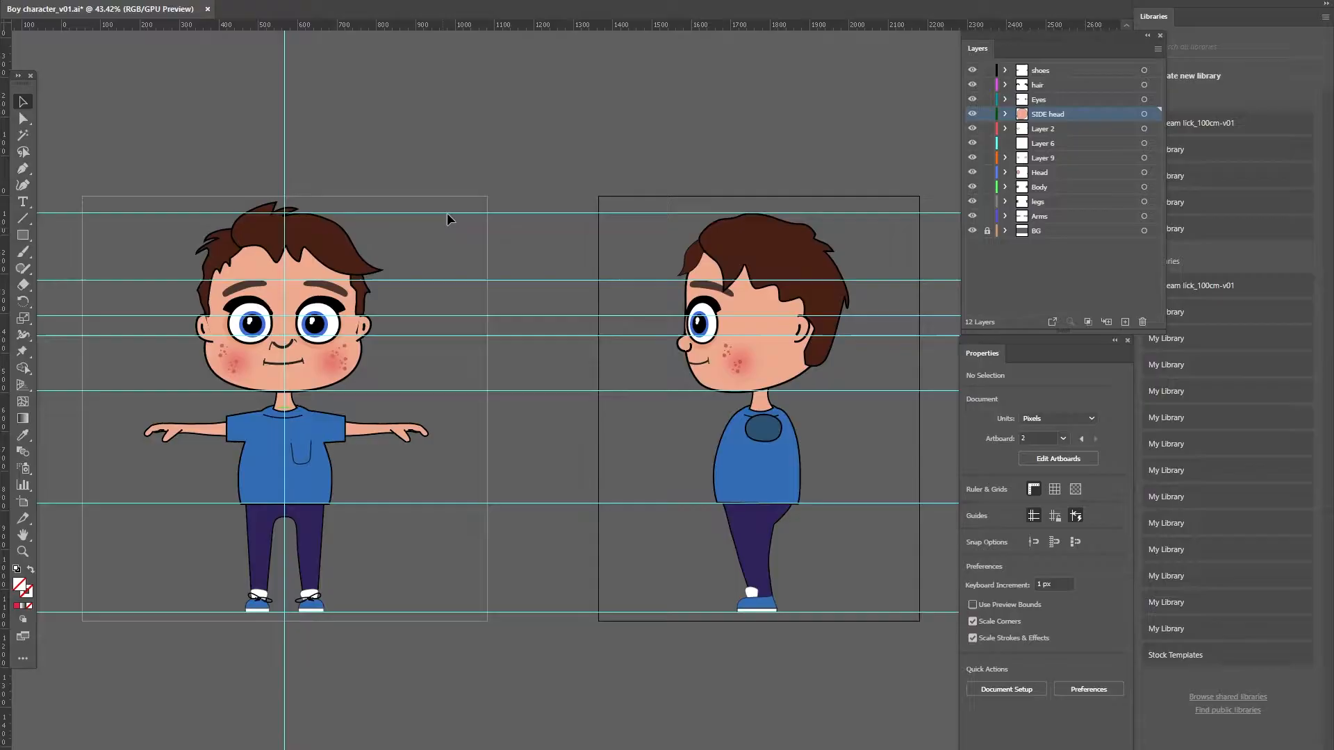
{"action": "mouse_move", "coordinate": [514, 217]}
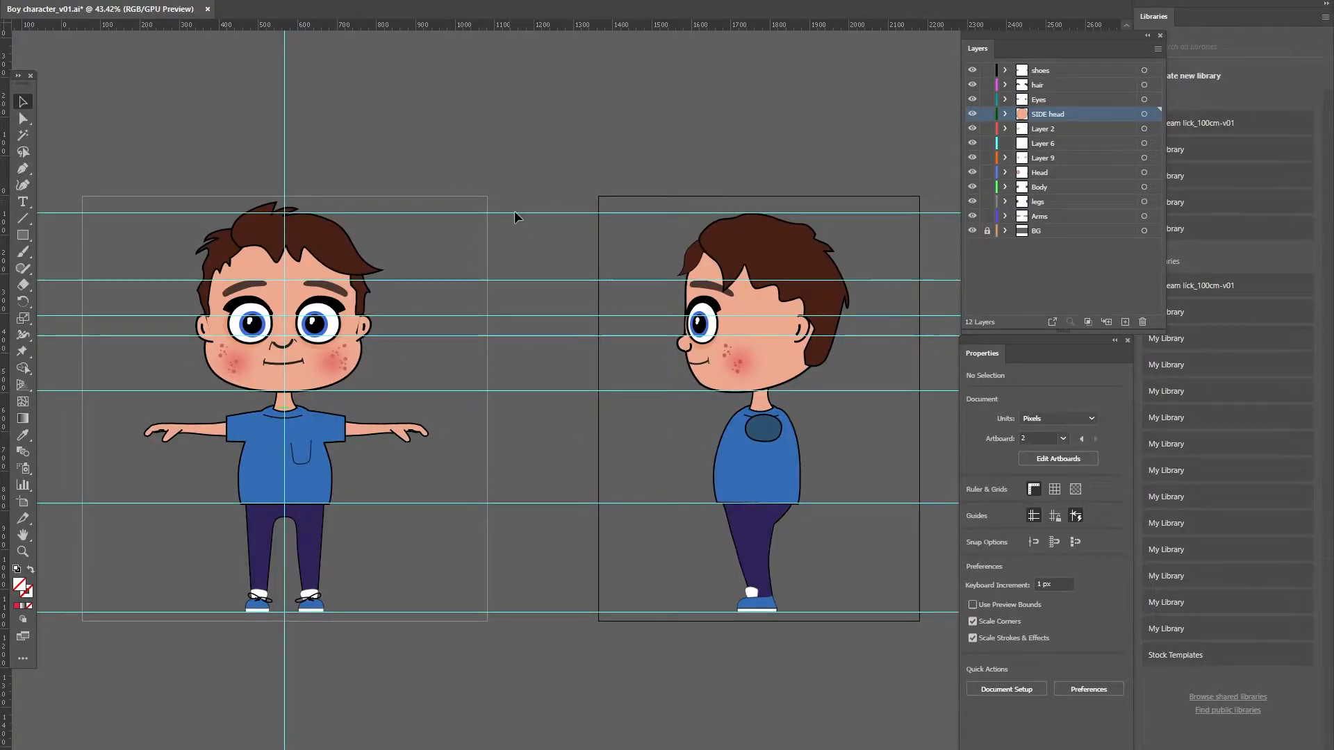
{"action": "mouse_move", "coordinate": [478, 158]}
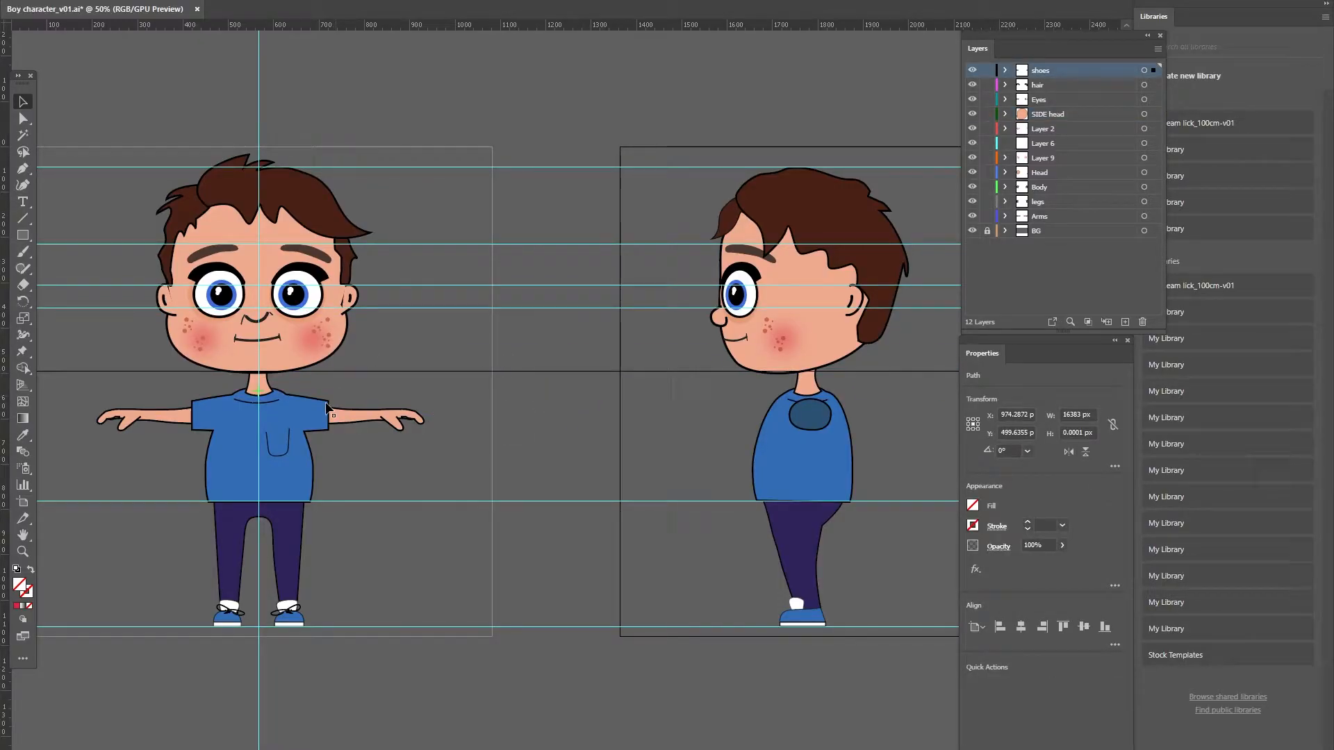
{"action": "mouse_move", "coordinate": [408, 312]}
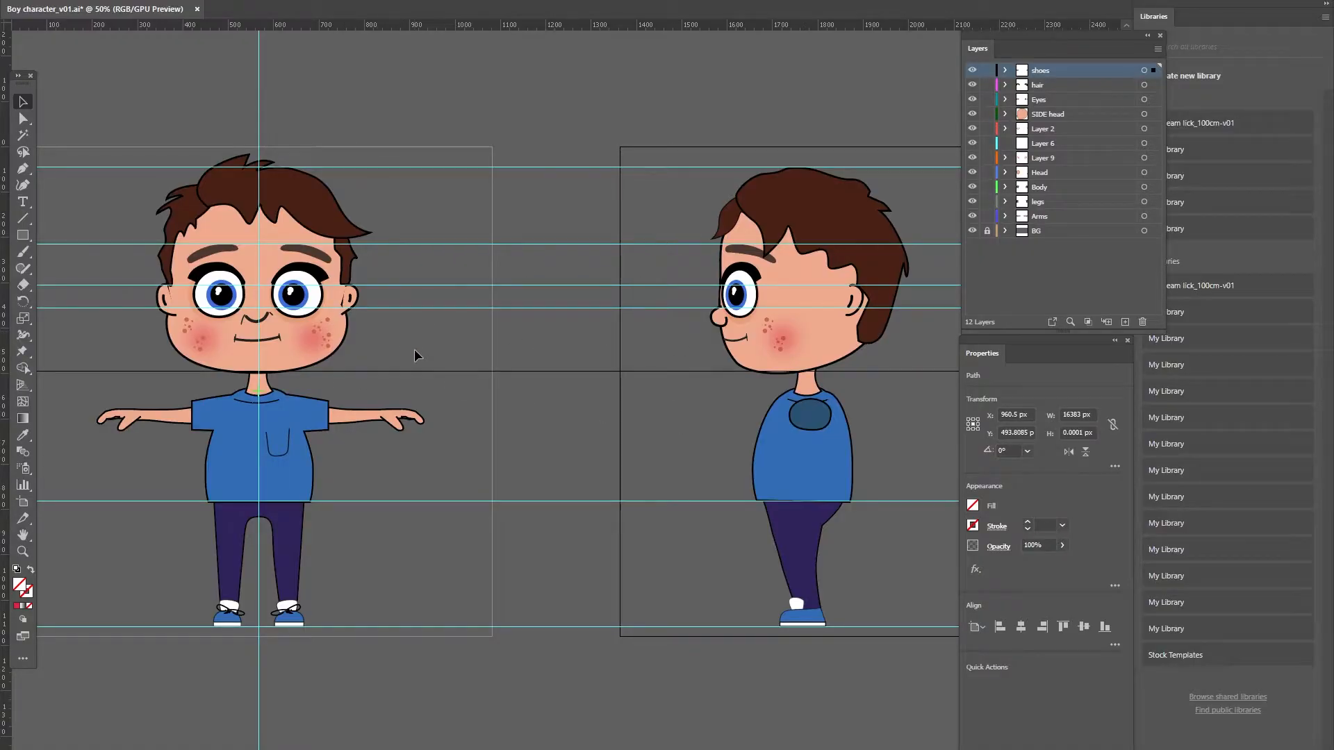
{"action": "mouse_move", "coordinate": [773, 417]}
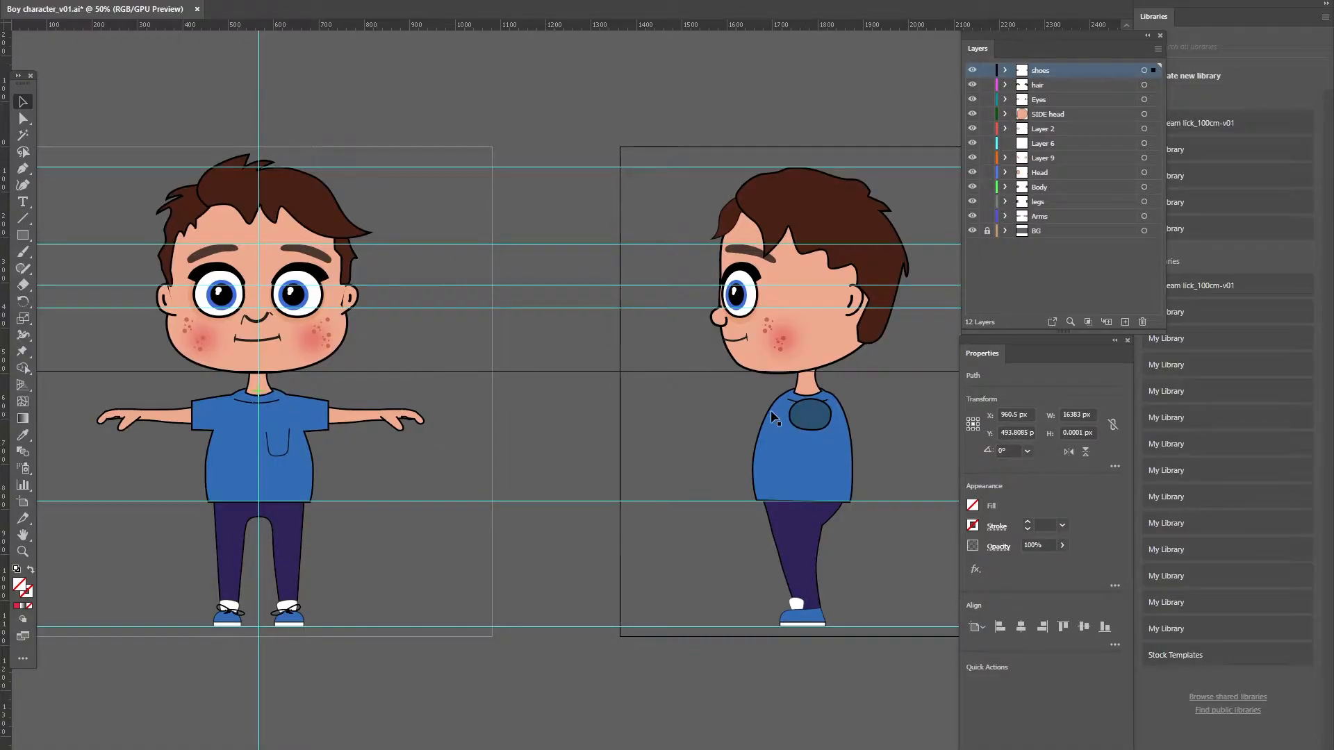
{"action": "mouse_move", "coordinate": [179, 396]}
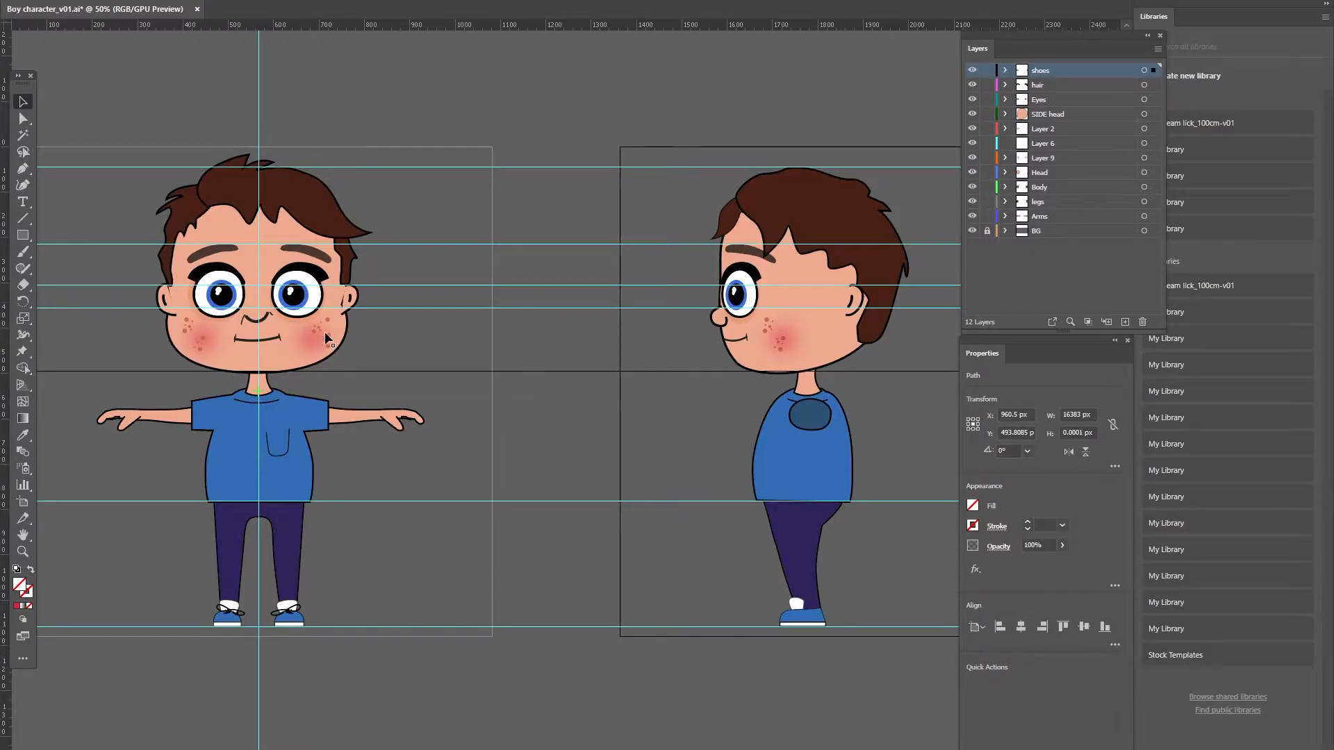
{"action": "mouse_move", "coordinate": [451, 304]}
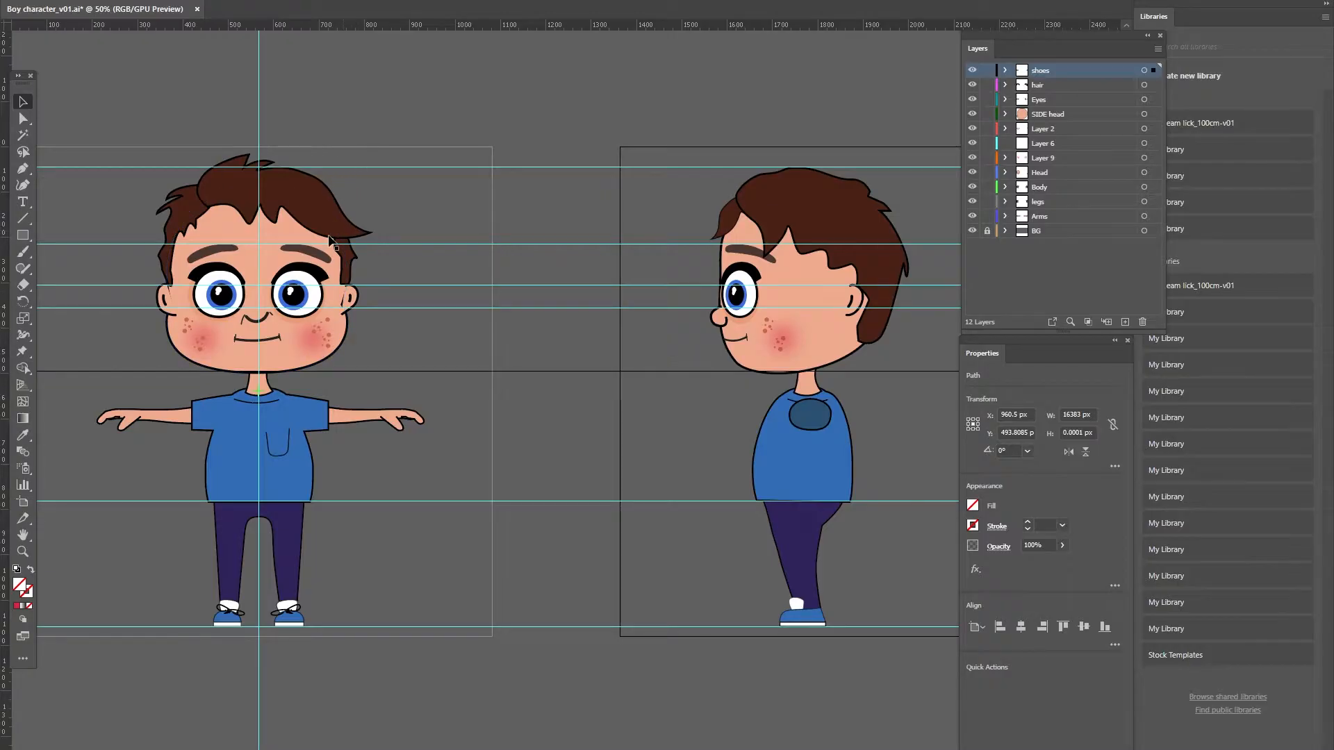
{"action": "mouse_move", "coordinate": [295, 324]}
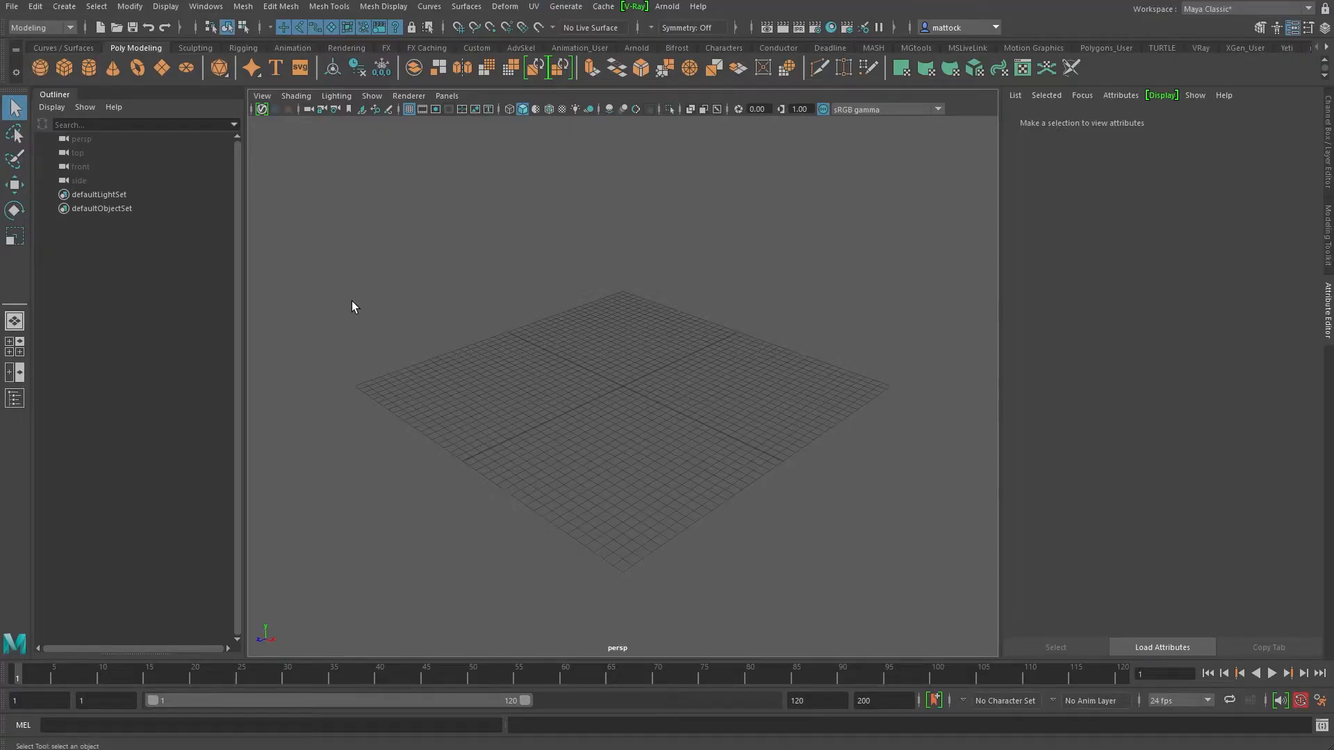
Step: Switch to the four-pane top/persp/front/side layout and cancel a first image import attempt
{"action": "key", "text": "space"}
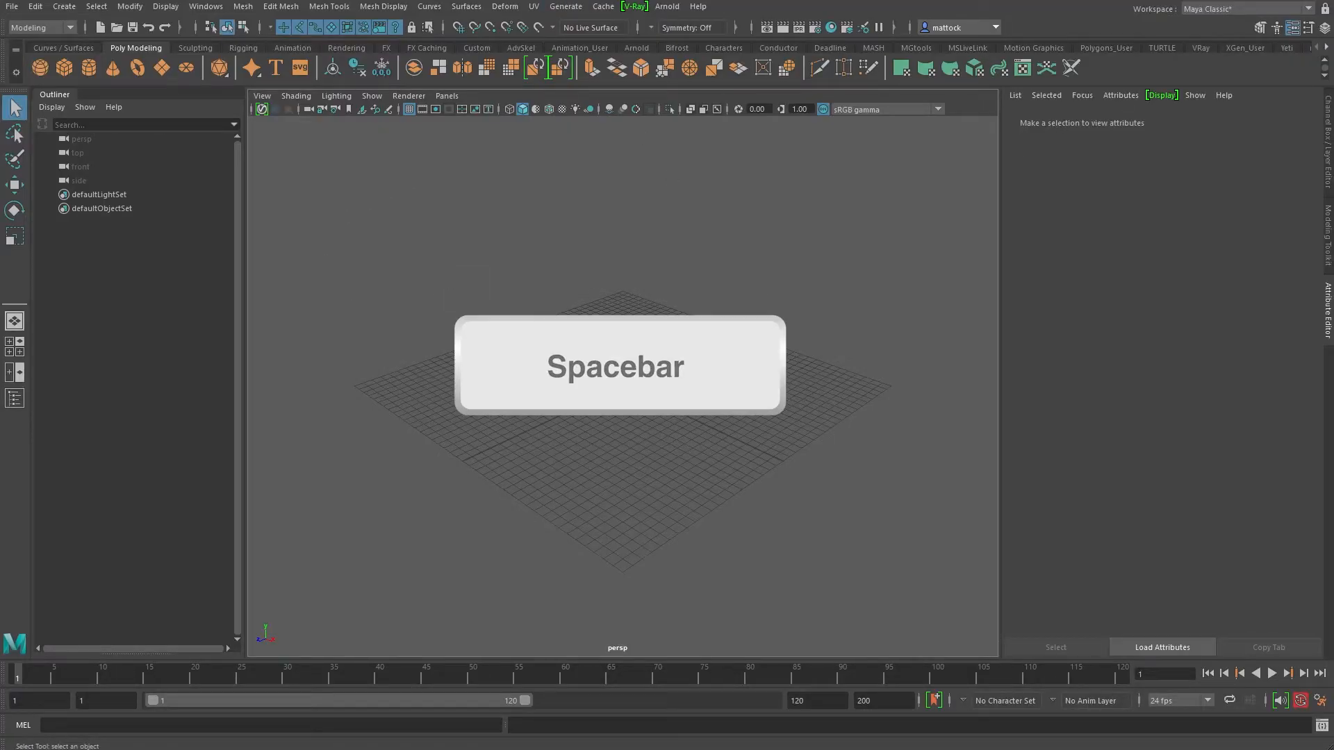
{"action": "key", "text": "space"}
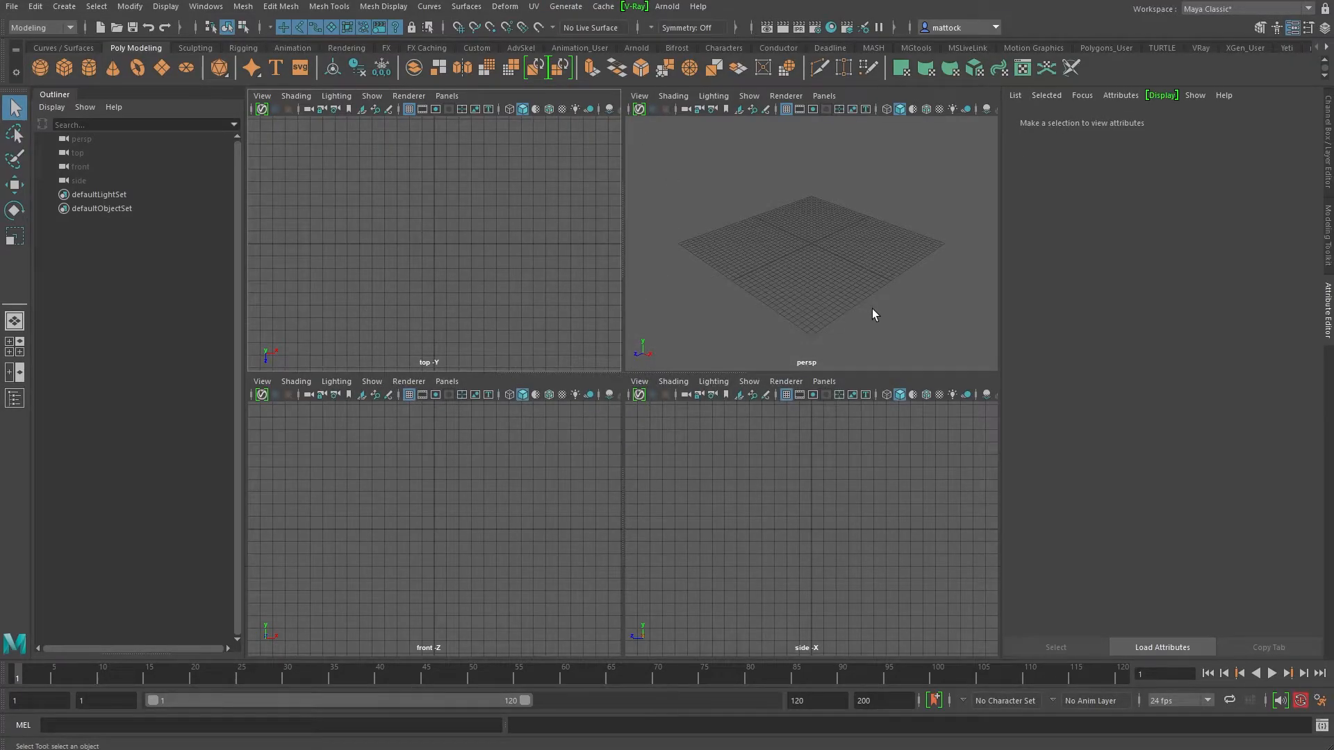
{"action": "mouse_move", "coordinate": [347, 205]}
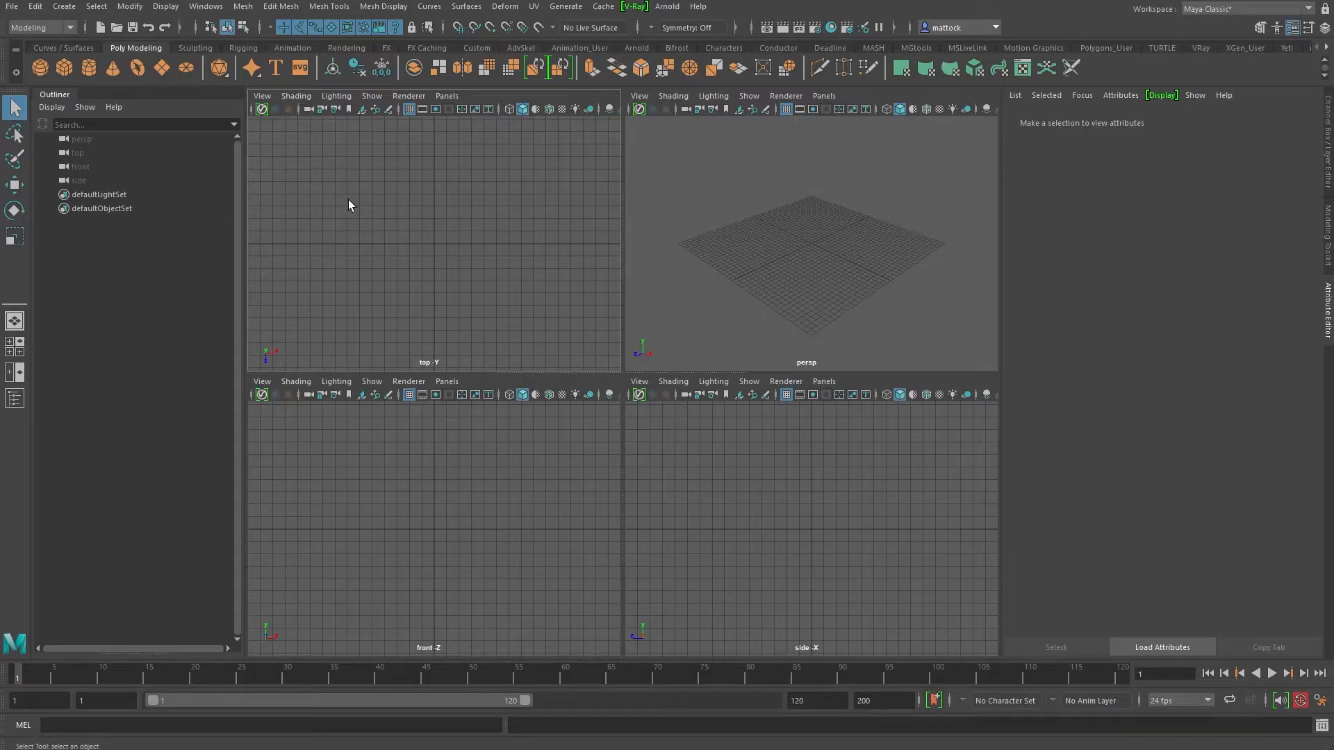
{"action": "mouse_move", "coordinate": [794, 567]}
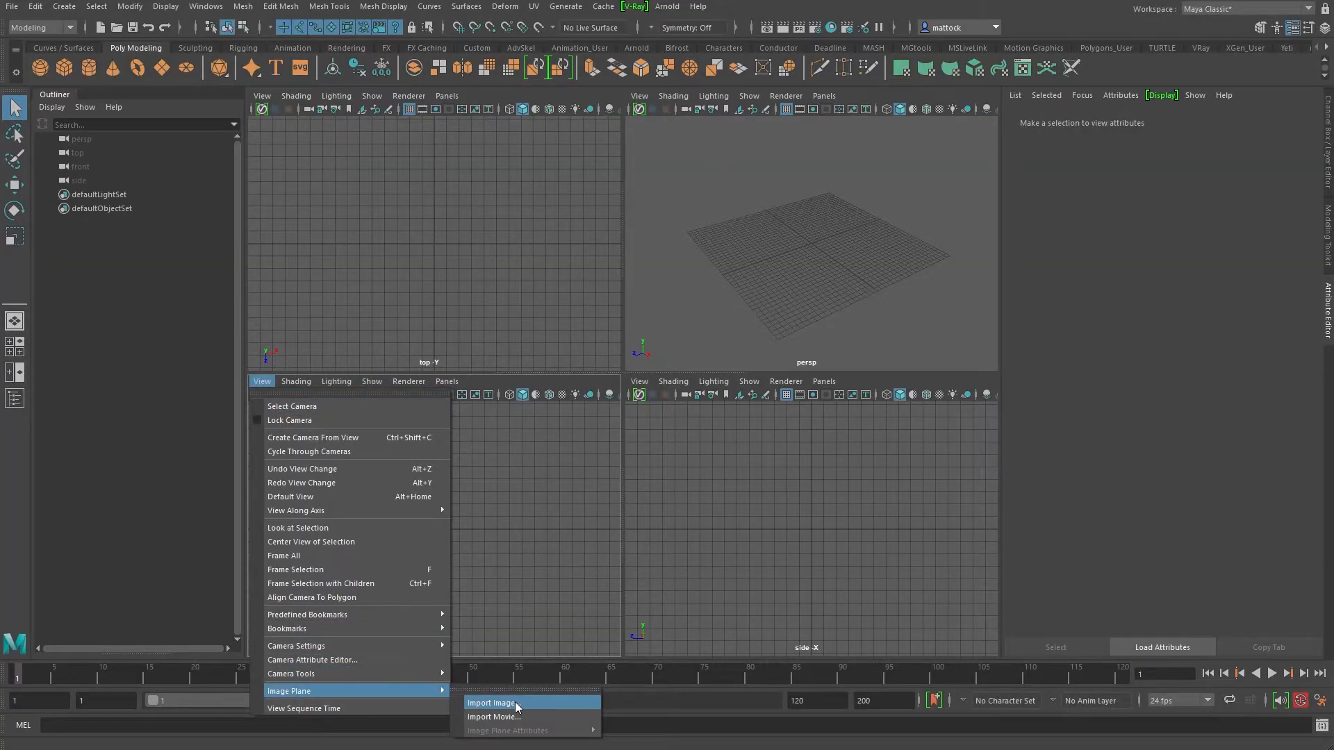
{"action": "left_click", "coordinate": [492, 703]}
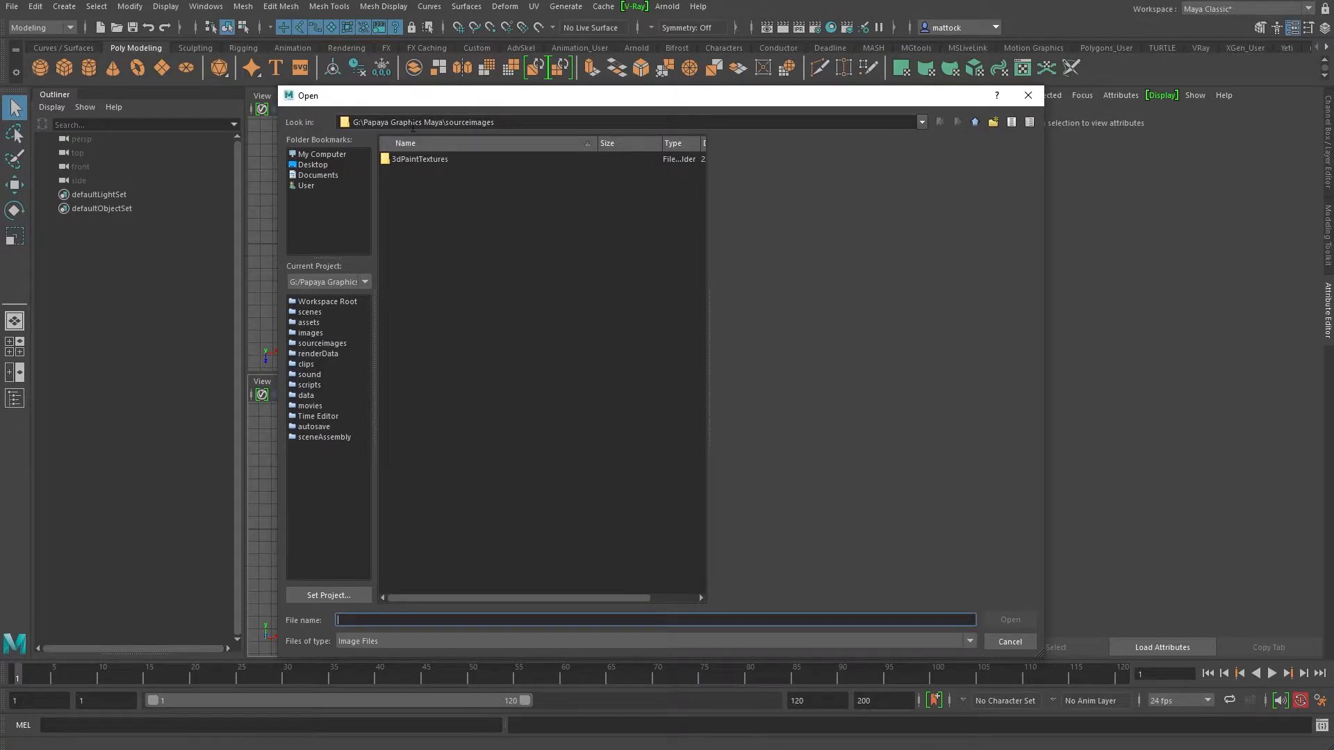
{"action": "left_click", "coordinate": [1009, 642]}
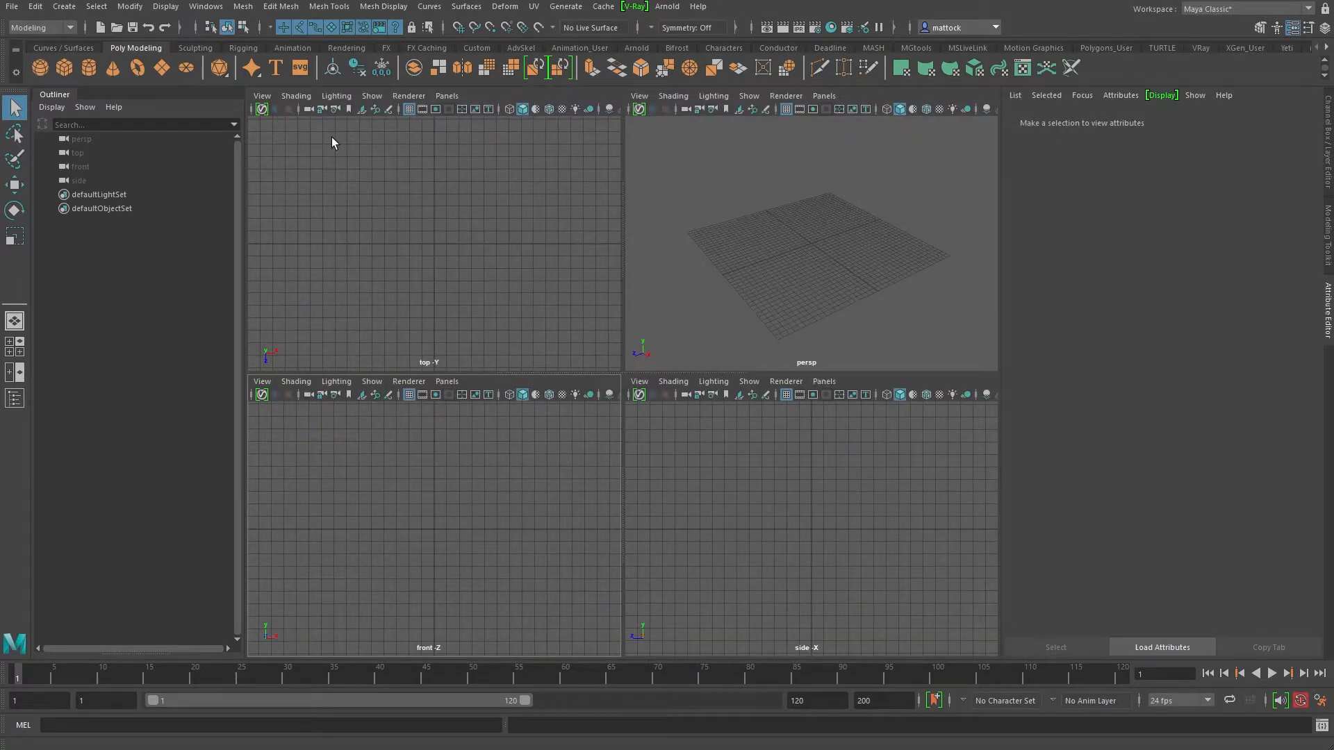
Step: Set the current project to Animator Artist Life_Maya work from Recent Projects
{"action": "left_click", "coordinate": [13, 5]}
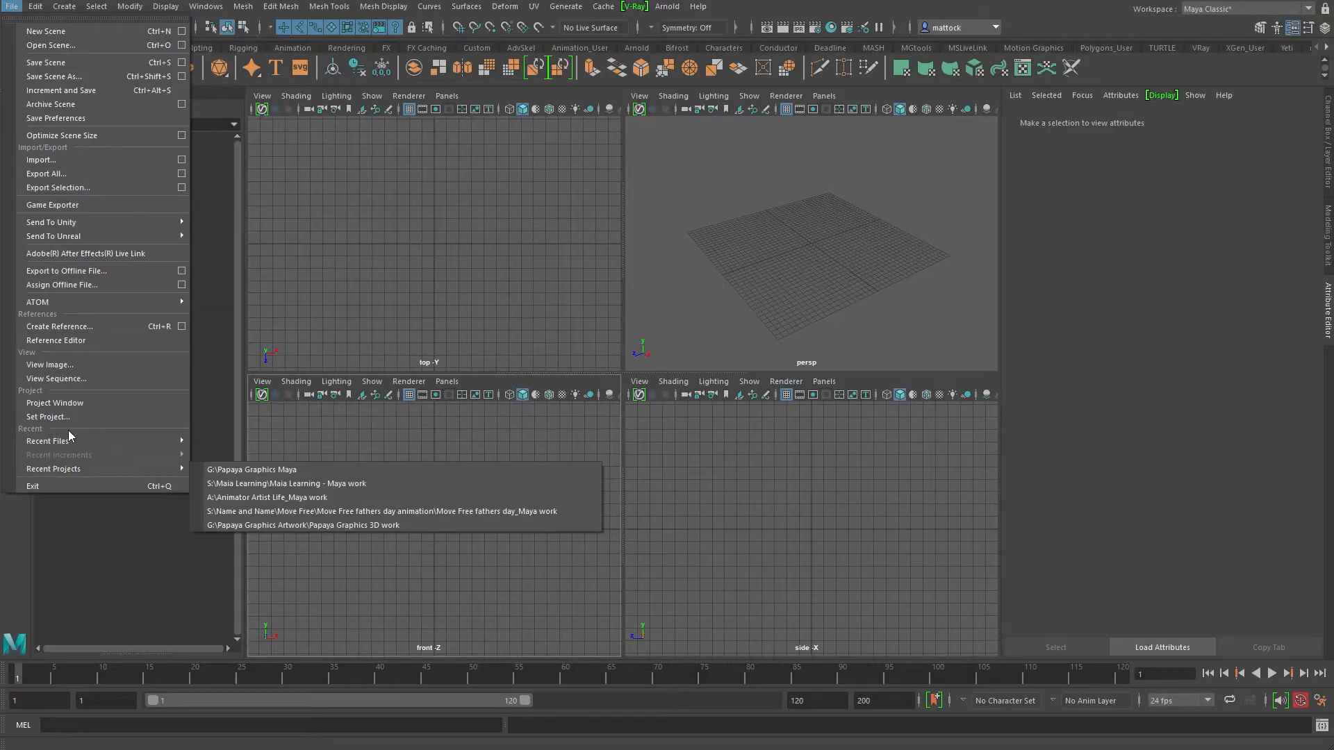
{"action": "mouse_move", "coordinate": [53, 468]}
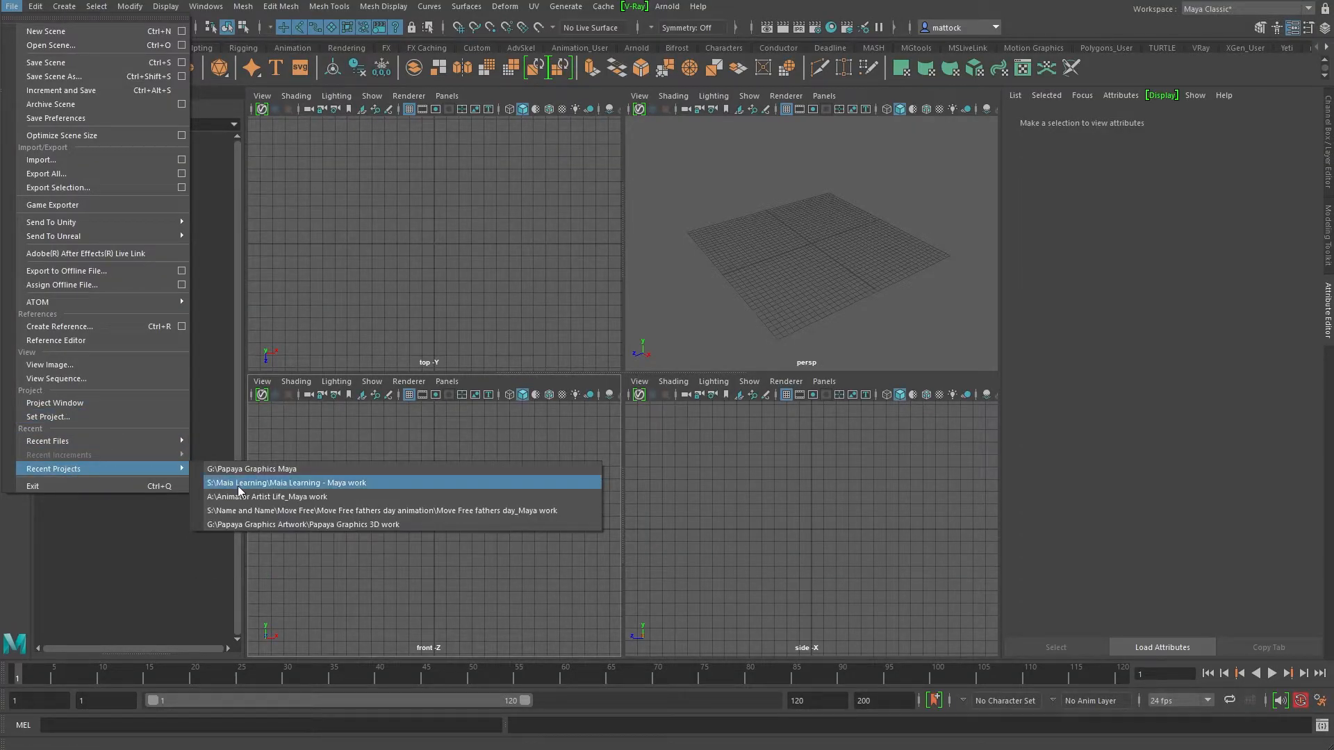
{"action": "mouse_move", "coordinate": [125, 479]}
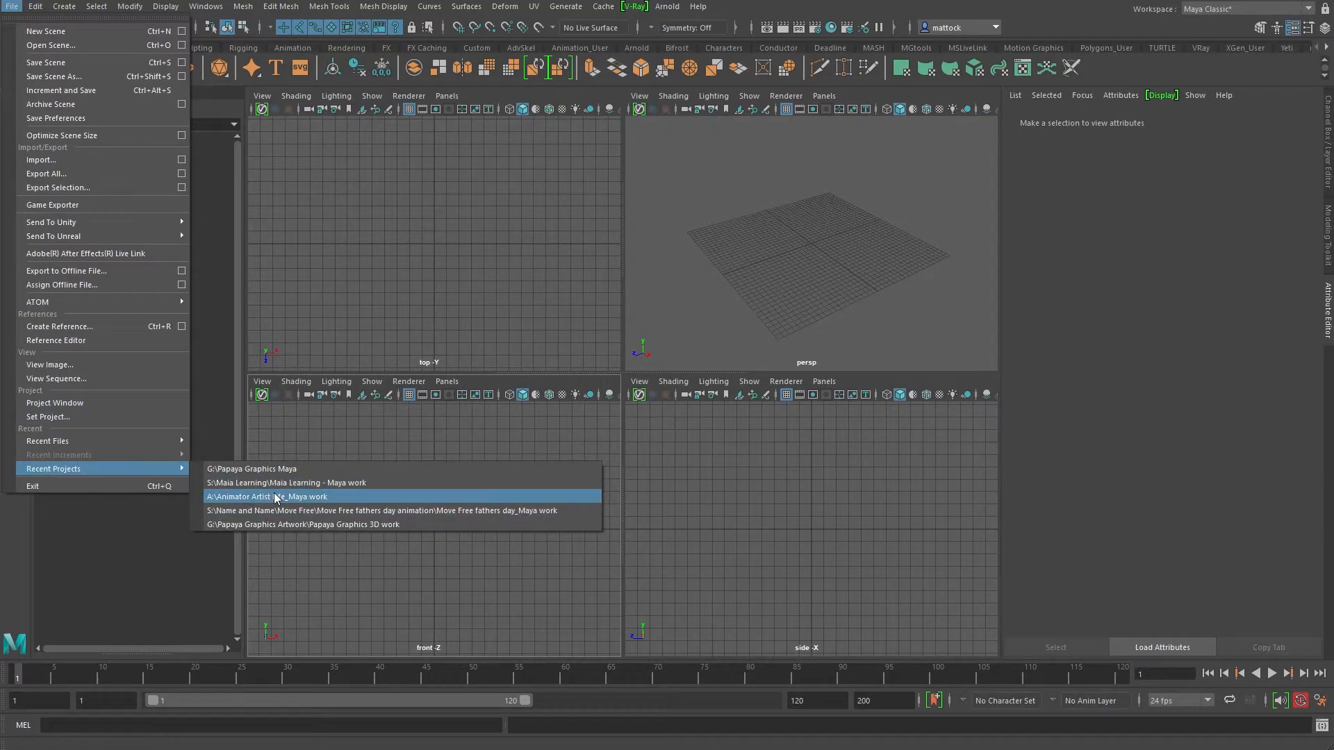
{"action": "mouse_move", "coordinate": [306, 516]}
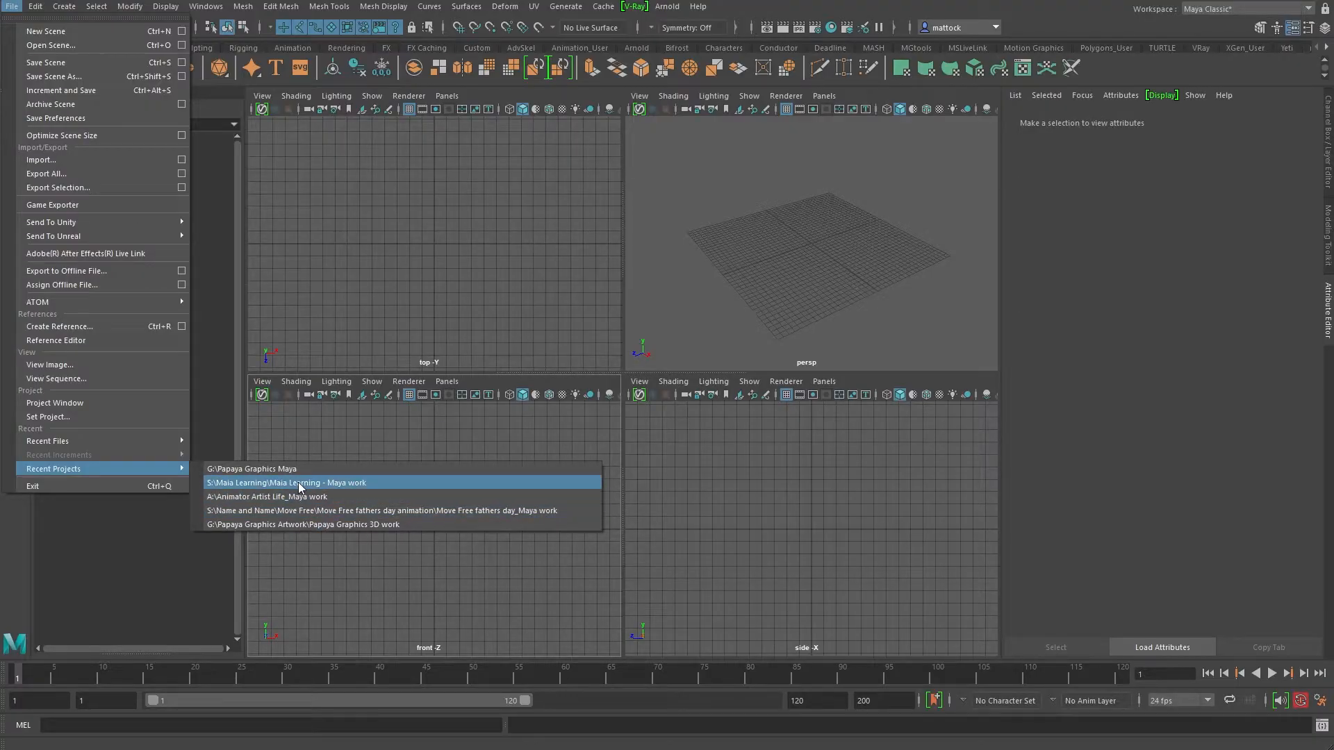
{"action": "left_click", "coordinate": [286, 482]}
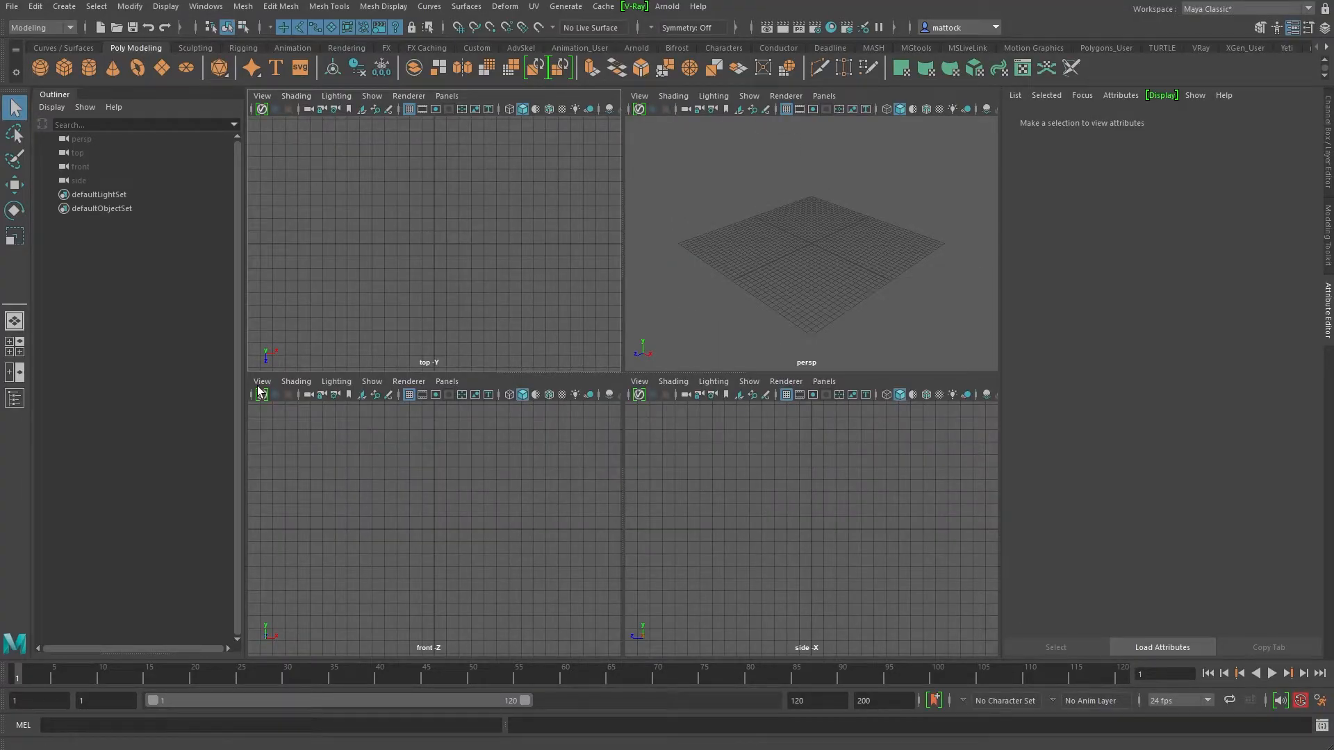
Step: Import Boy character image planes-01.png from CartoonBoy image planes as the front view's image plane
{"action": "left_click", "coordinate": [261, 381]}
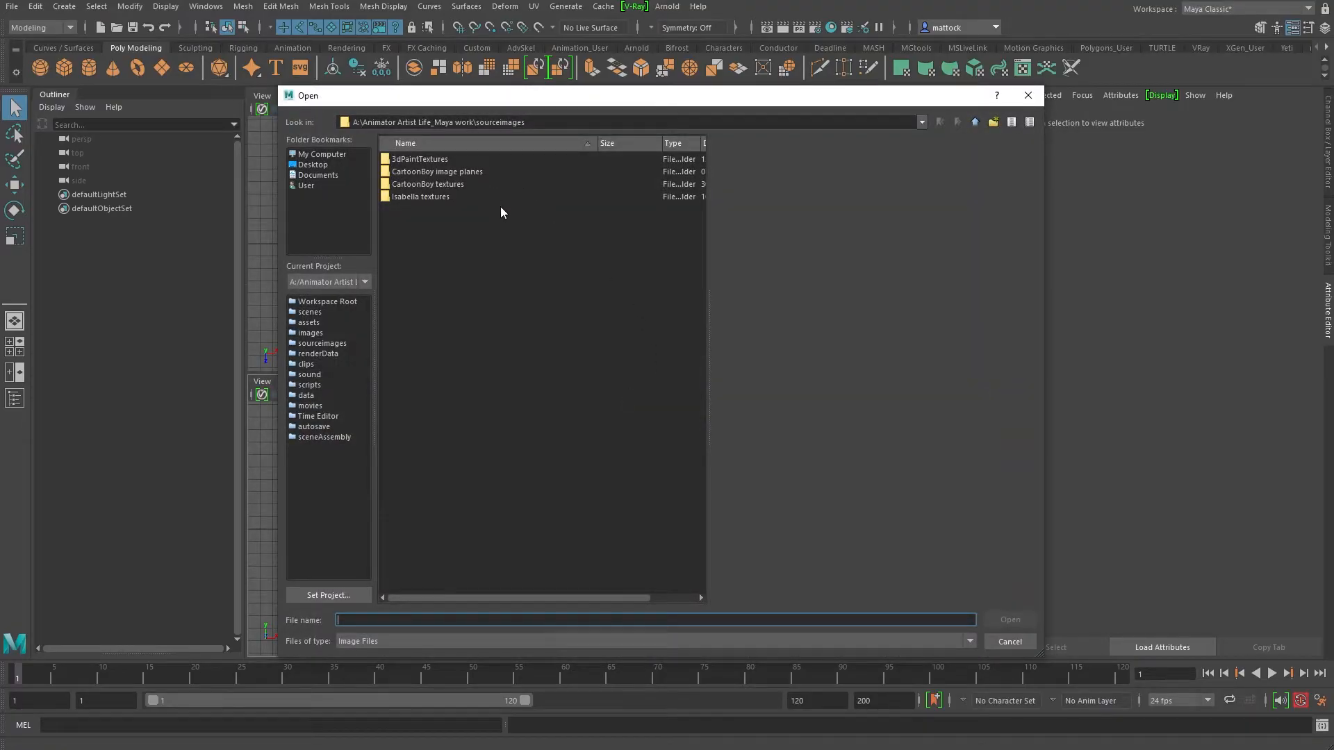
{"action": "double_click", "coordinate": [436, 170]}
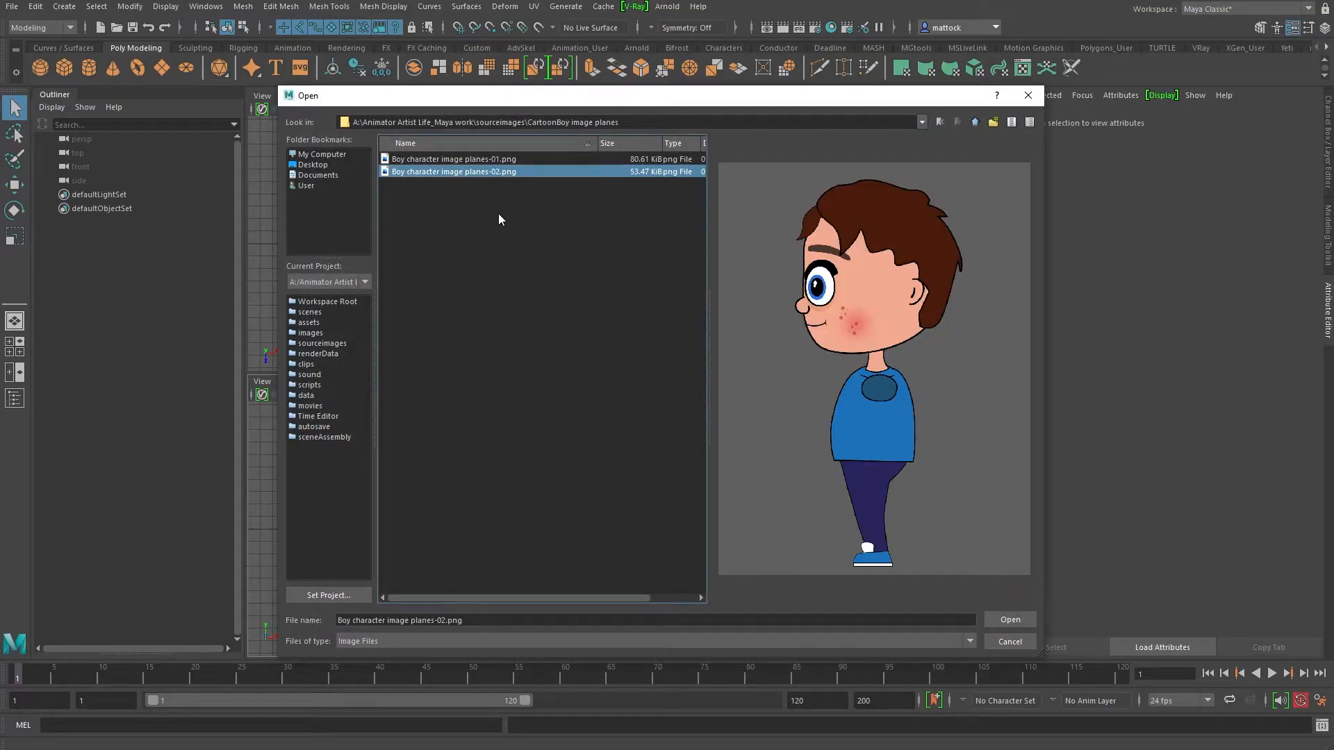
{"action": "left_click", "coordinate": [455, 159]}
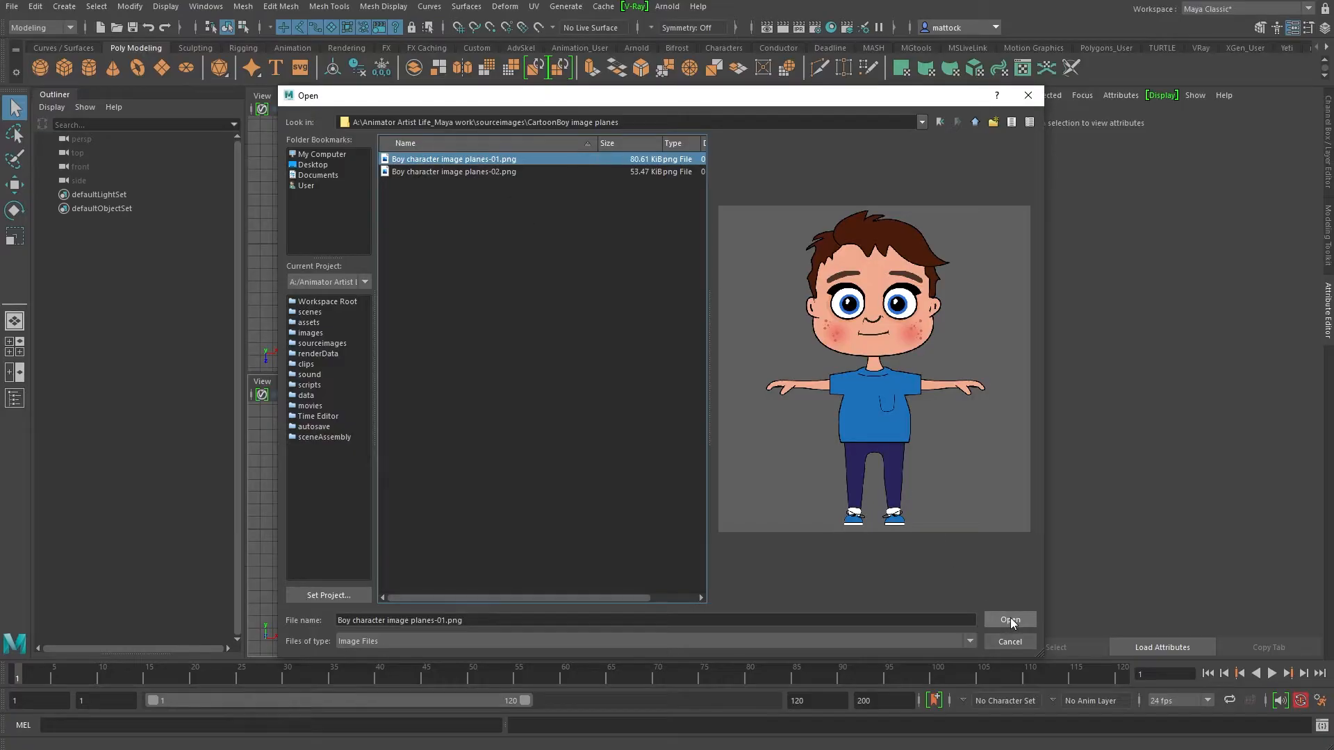
{"action": "left_click", "coordinate": [1009, 620]}
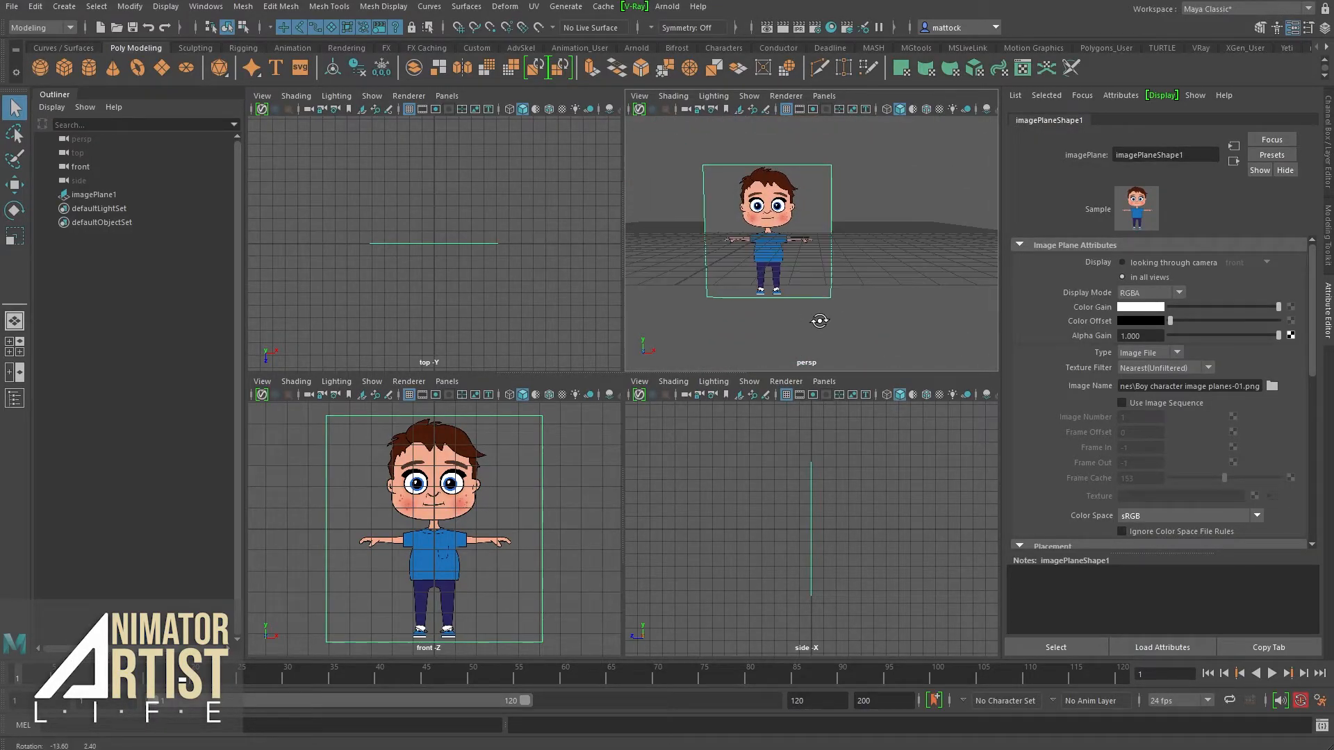
Step: Add Boy character image planes-02.png as the side view's image plane via its Image Name browser
{"action": "left_click", "coordinate": [638, 381]}
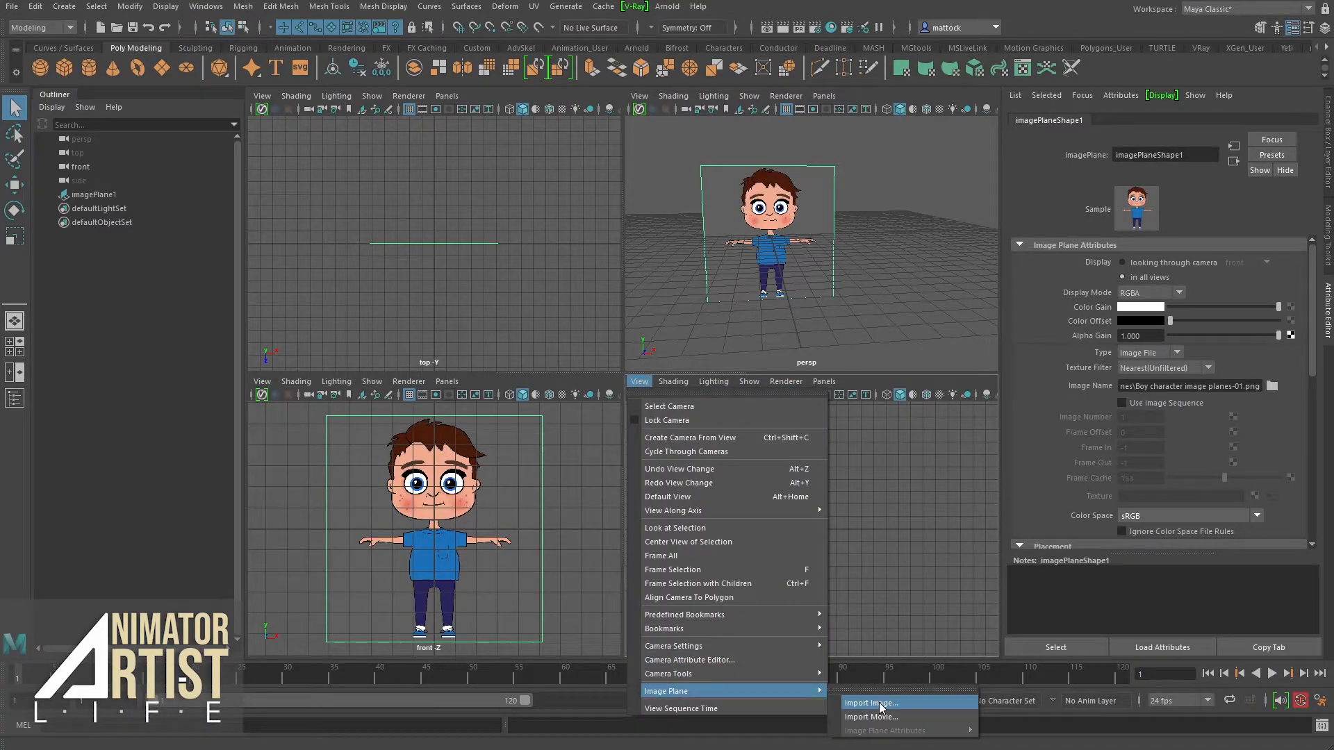
{"action": "left_click", "coordinate": [870, 703]}
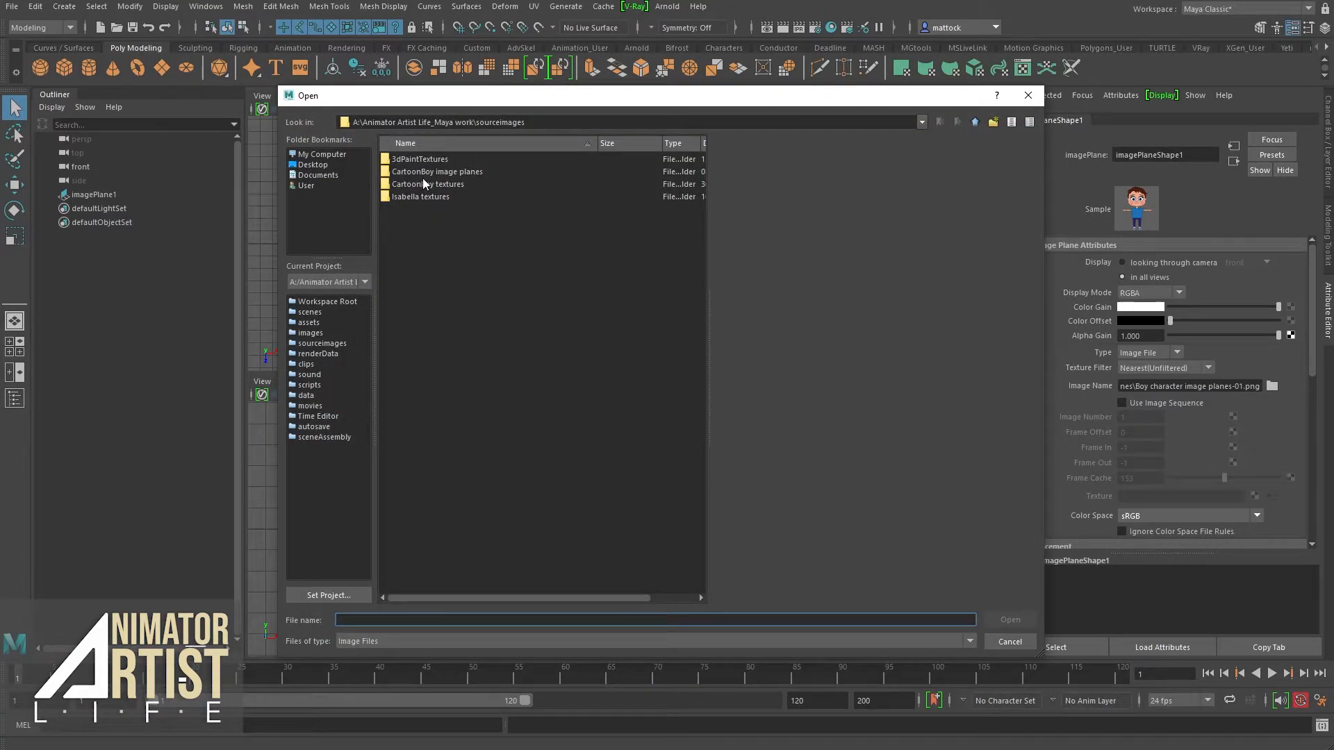
{"action": "double_click", "coordinate": [437, 171]}
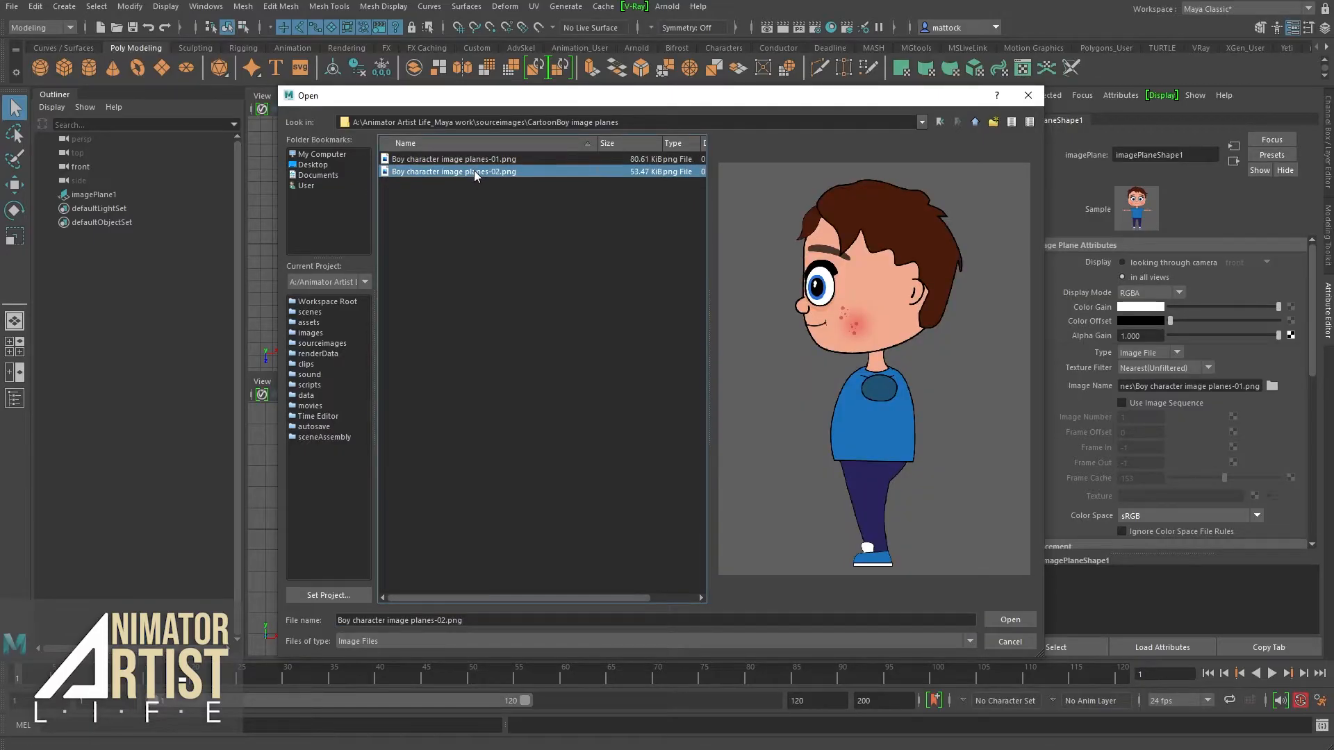
{"action": "left_click", "coordinate": [1009, 619]}
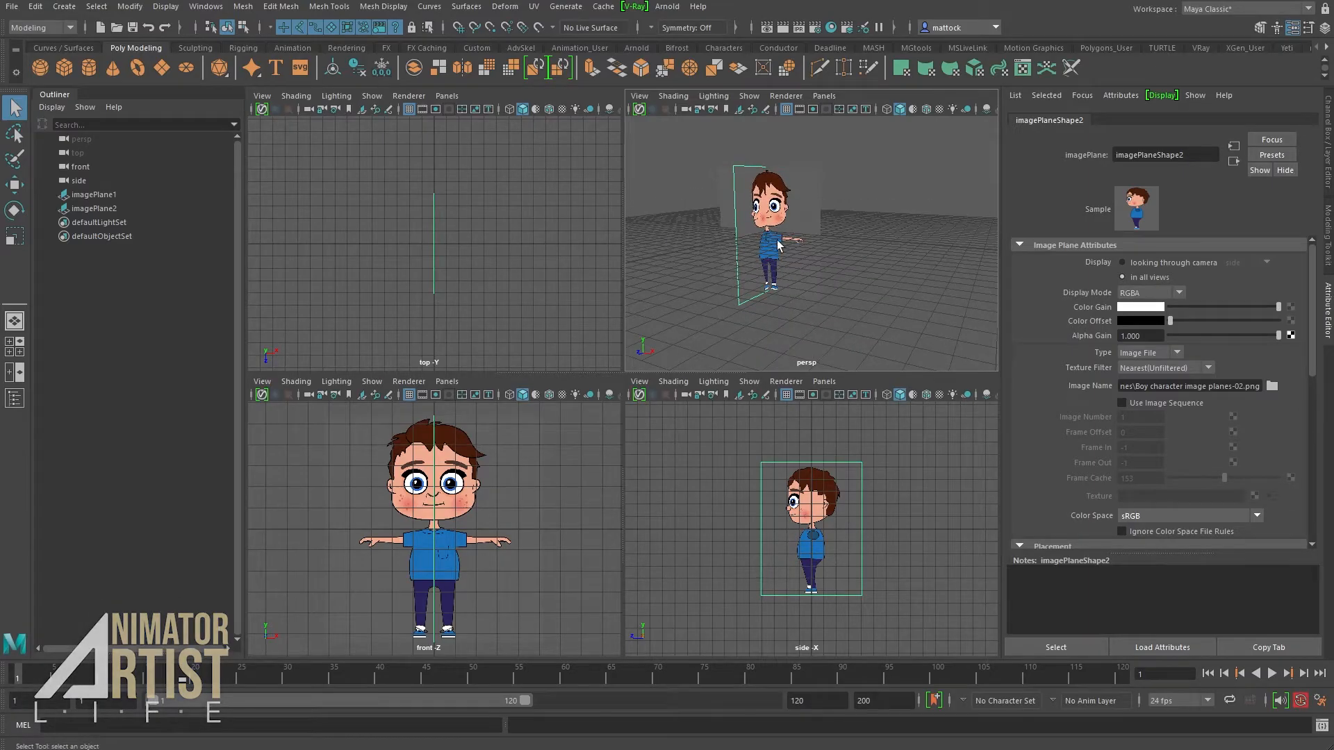
{"action": "mouse_move", "coordinate": [466, 212]}
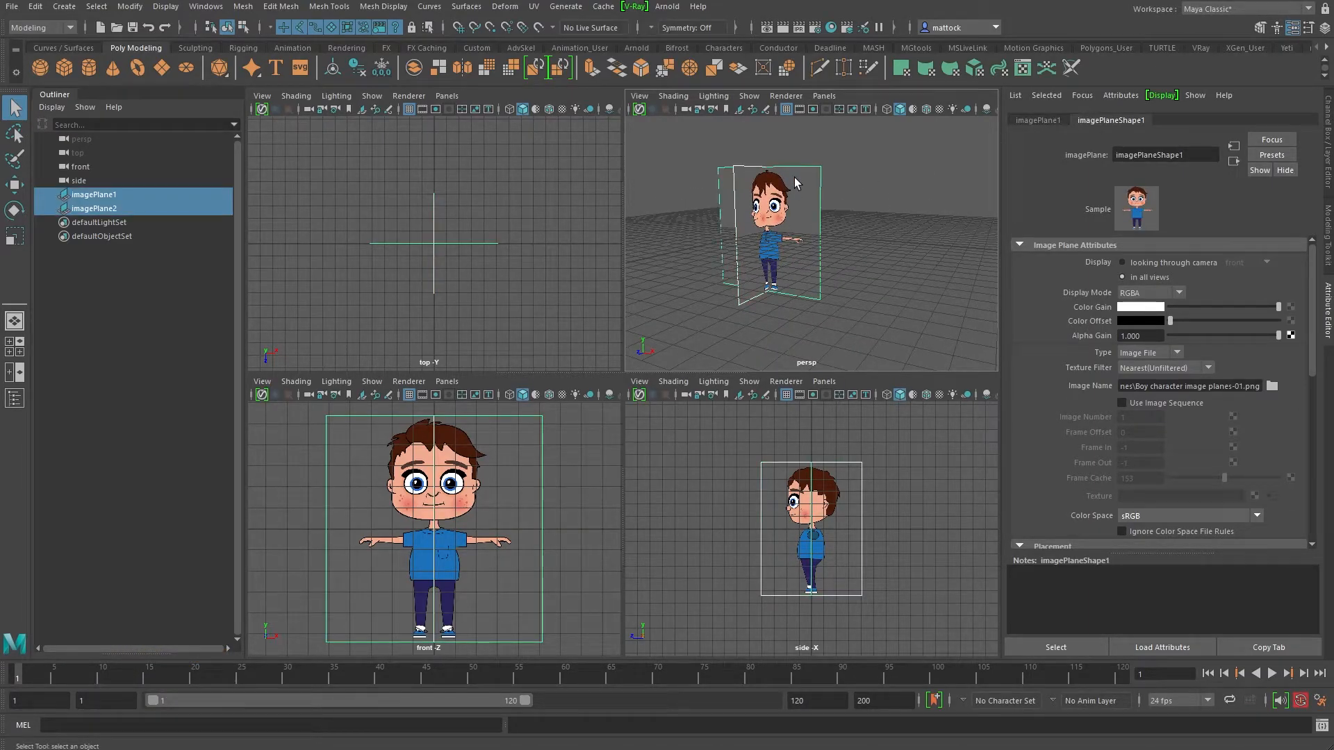
{"action": "mouse_move", "coordinate": [870, 245]}
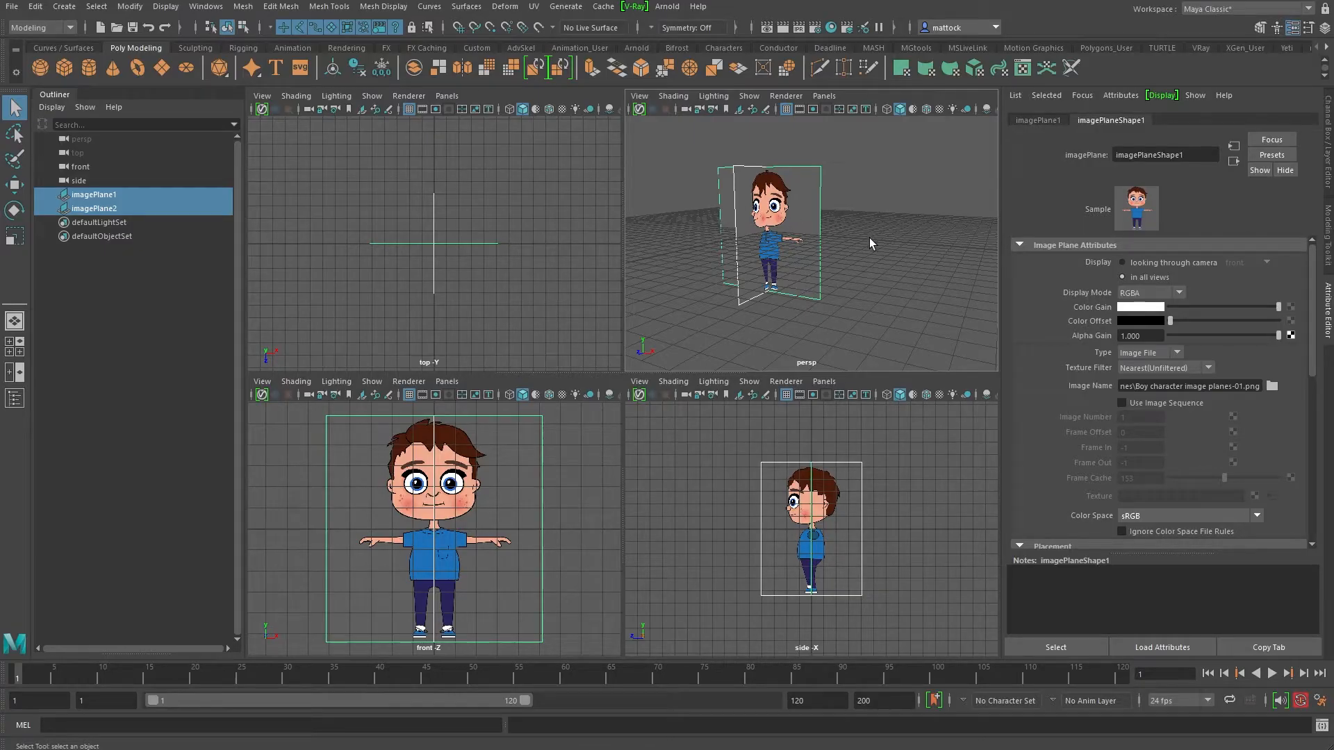
Step: Maximize the perspective view showing both boy planes, then select both image planes
{"action": "left_click", "coordinate": [481, 230]}
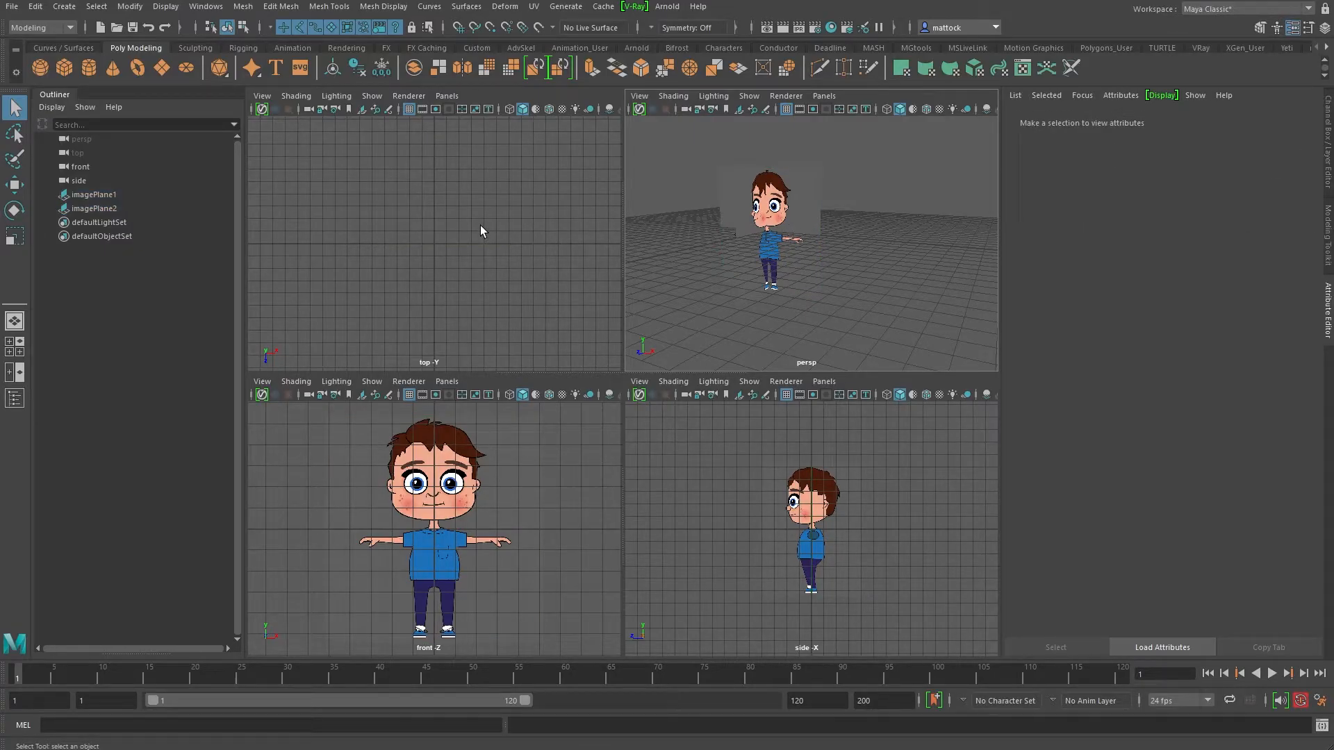
{"action": "mouse_move", "coordinate": [417, 209]}
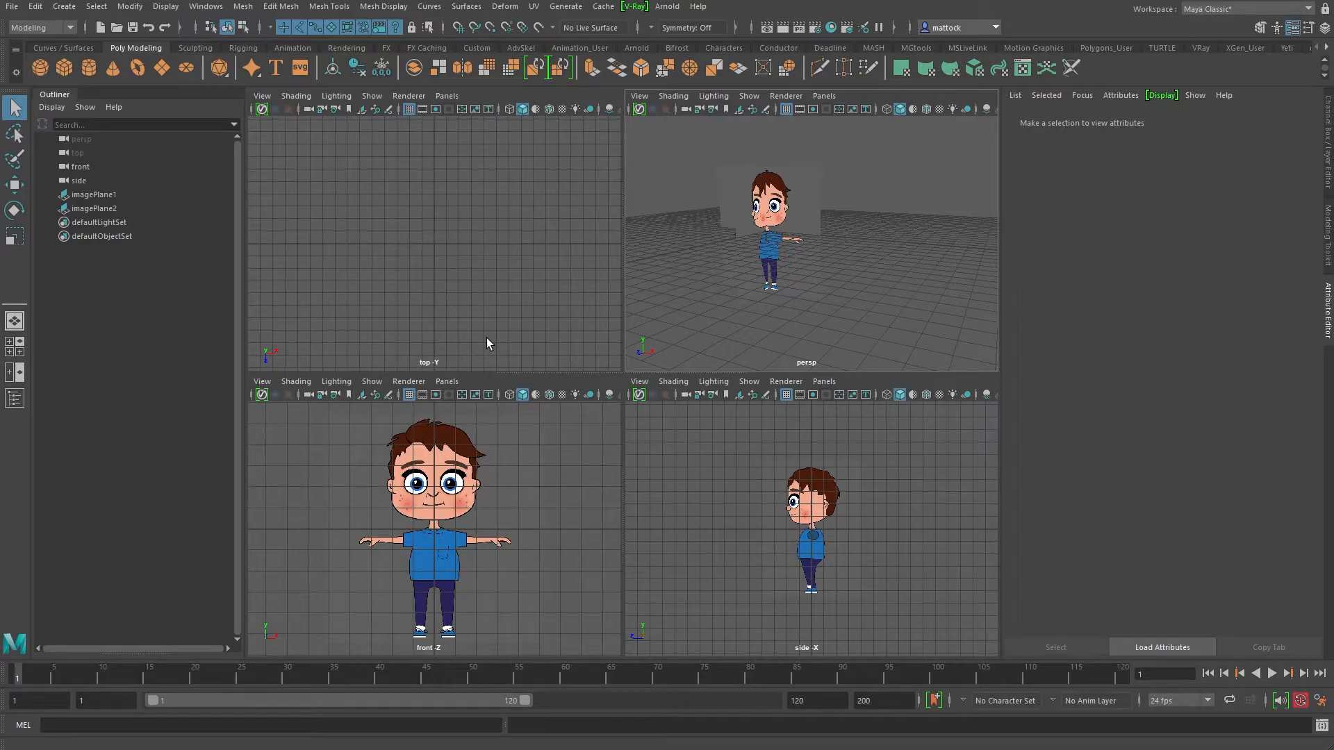
{"action": "mouse_move", "coordinate": [367, 488]}
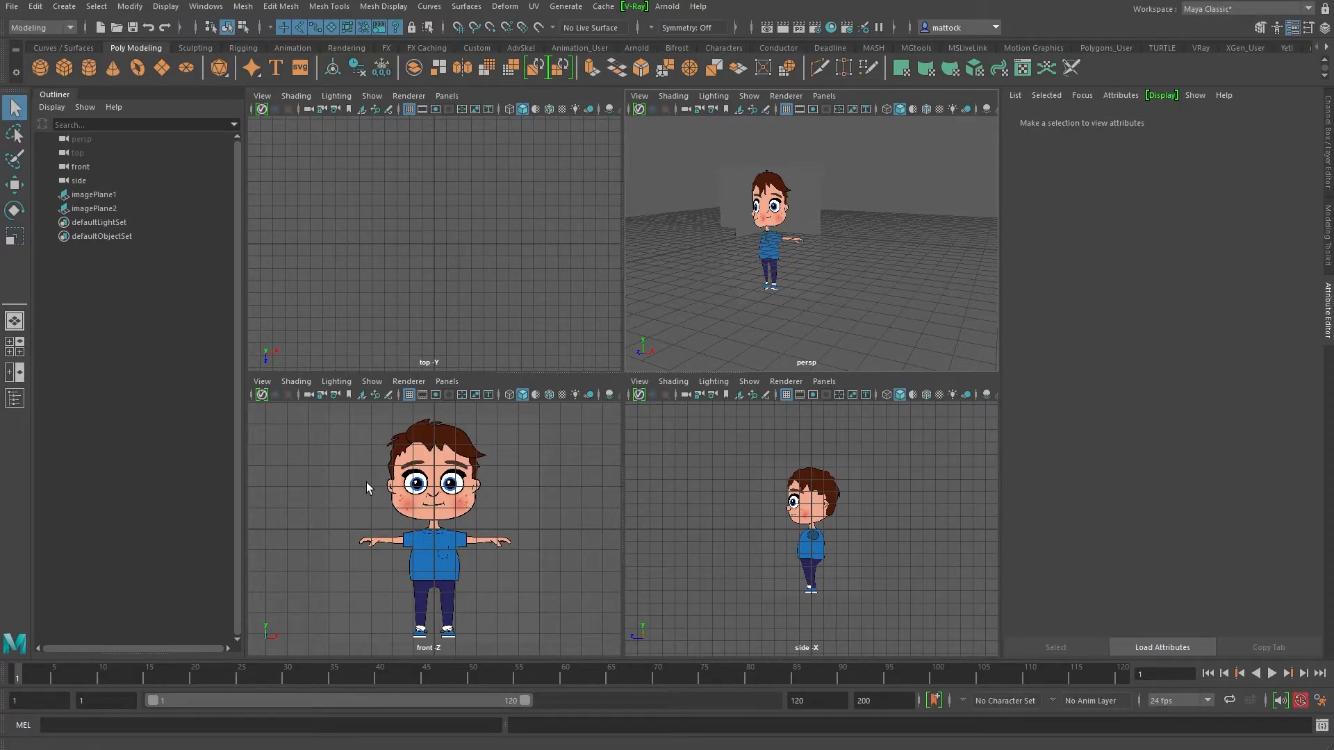
{"action": "key", "text": "space"}
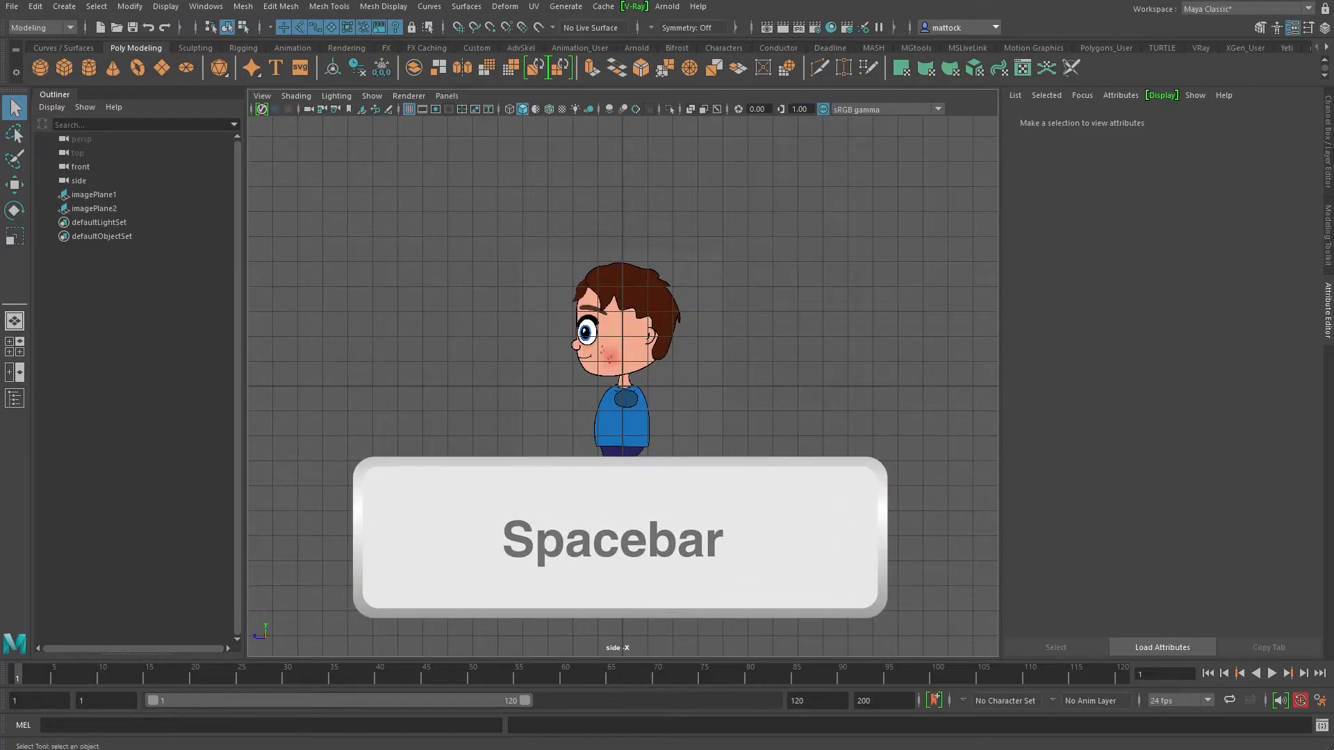
{"action": "key", "text": "space"}
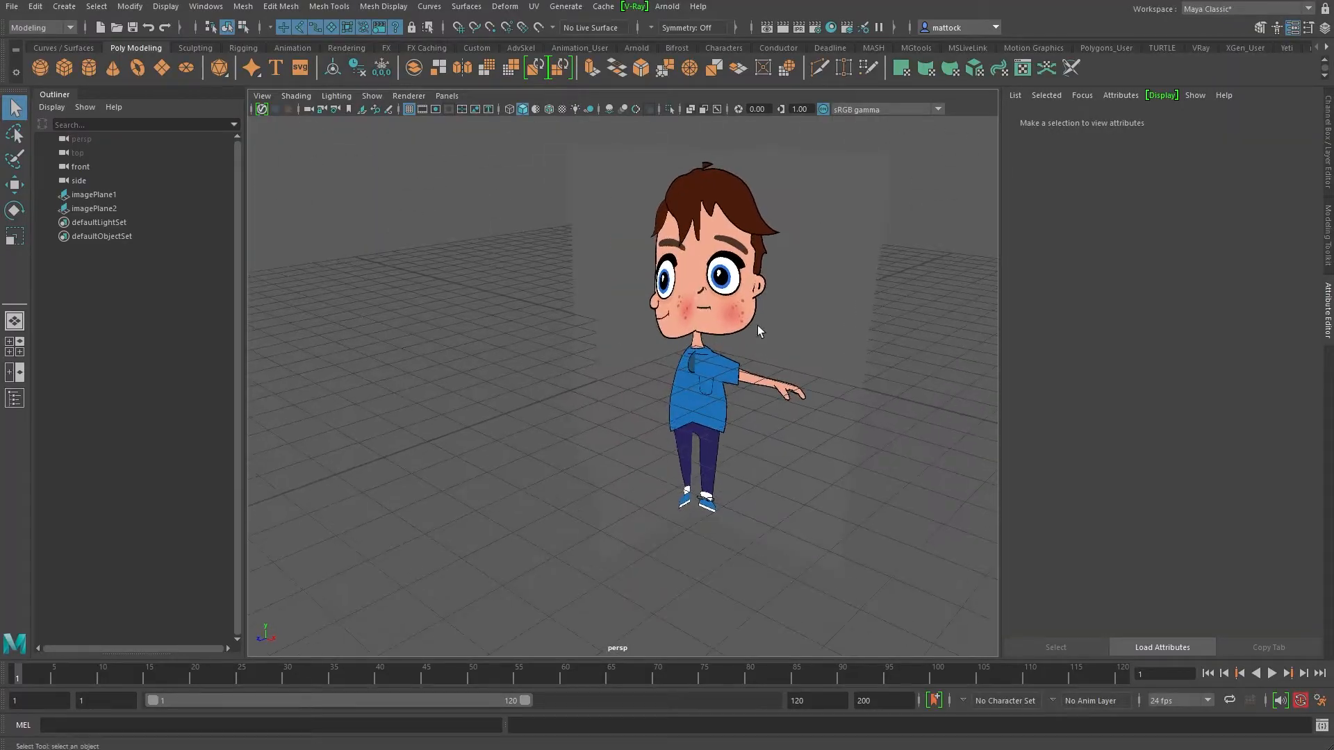
{"action": "left_click", "coordinate": [93, 194]}
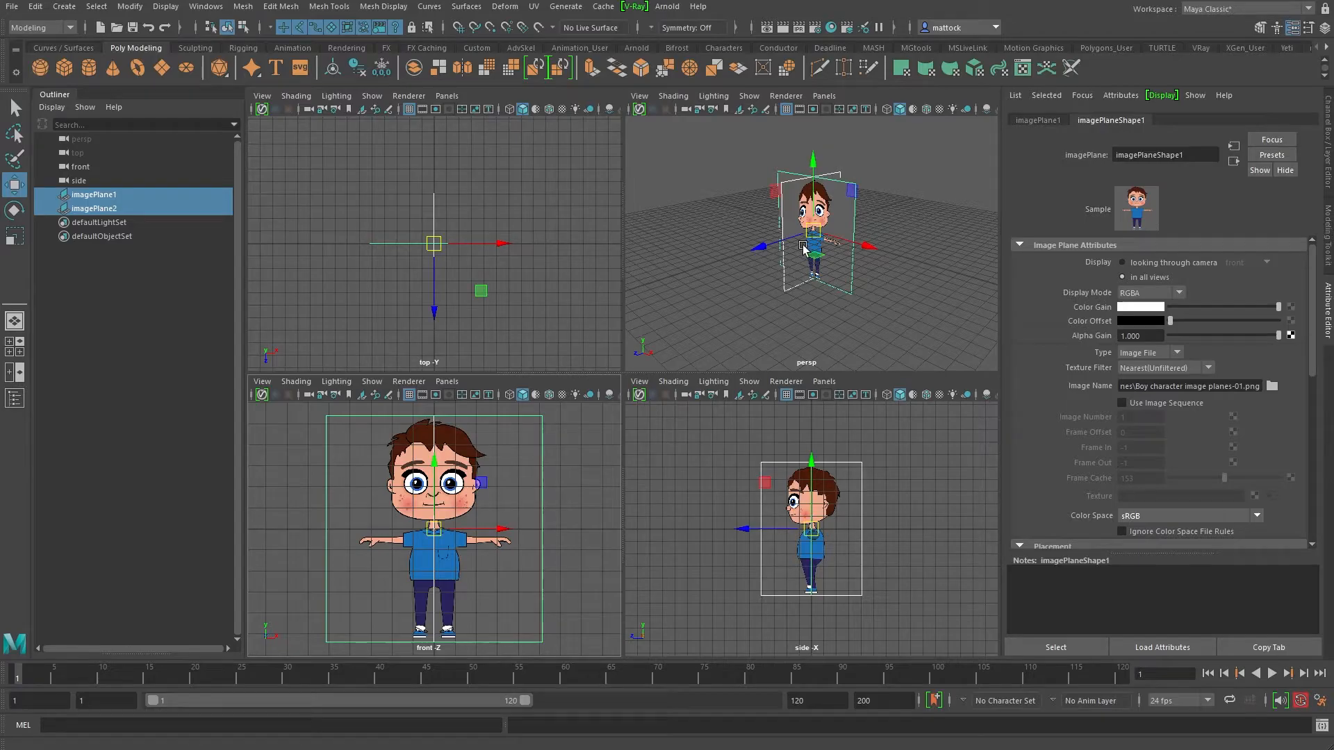
Step: Scale both image planes to 2 and raise them in Y to about 10.378 so the feet sit on the grid
{"action": "key", "text": "w"}
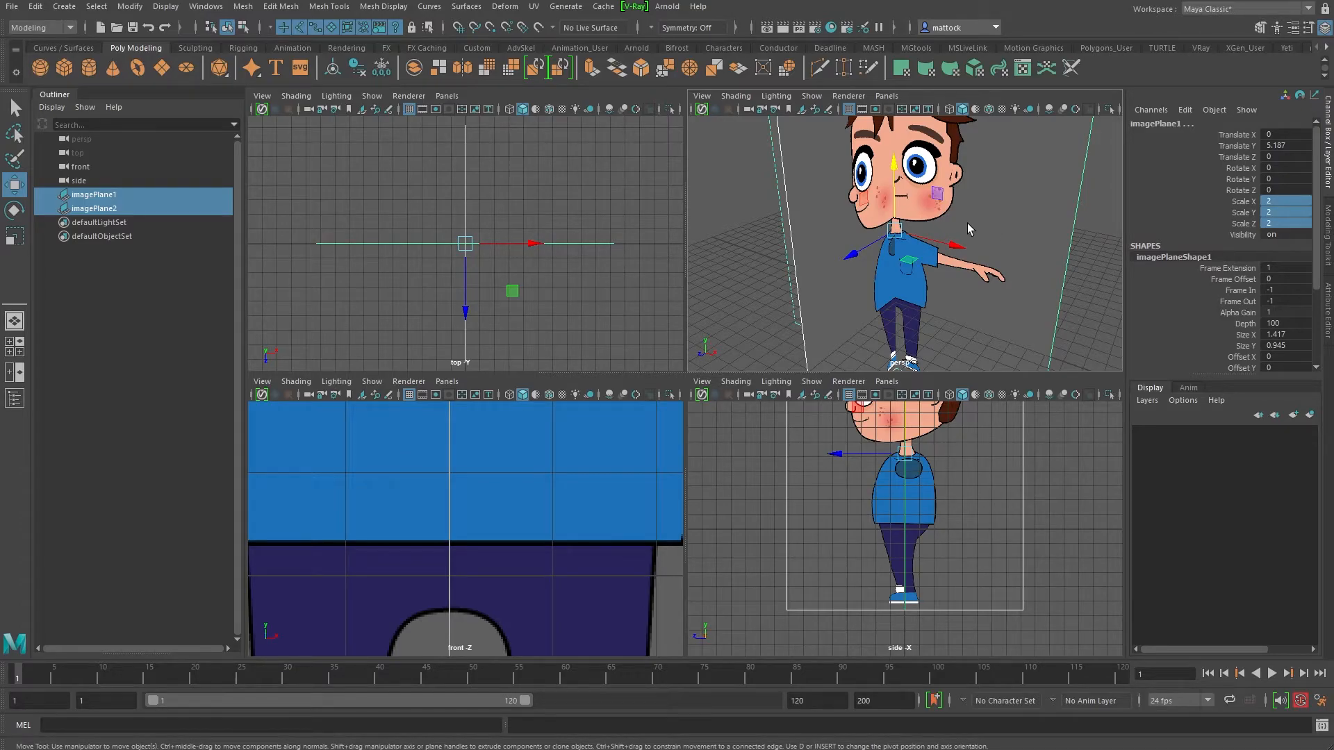
{"action": "mouse_move", "coordinate": [960, 236]}
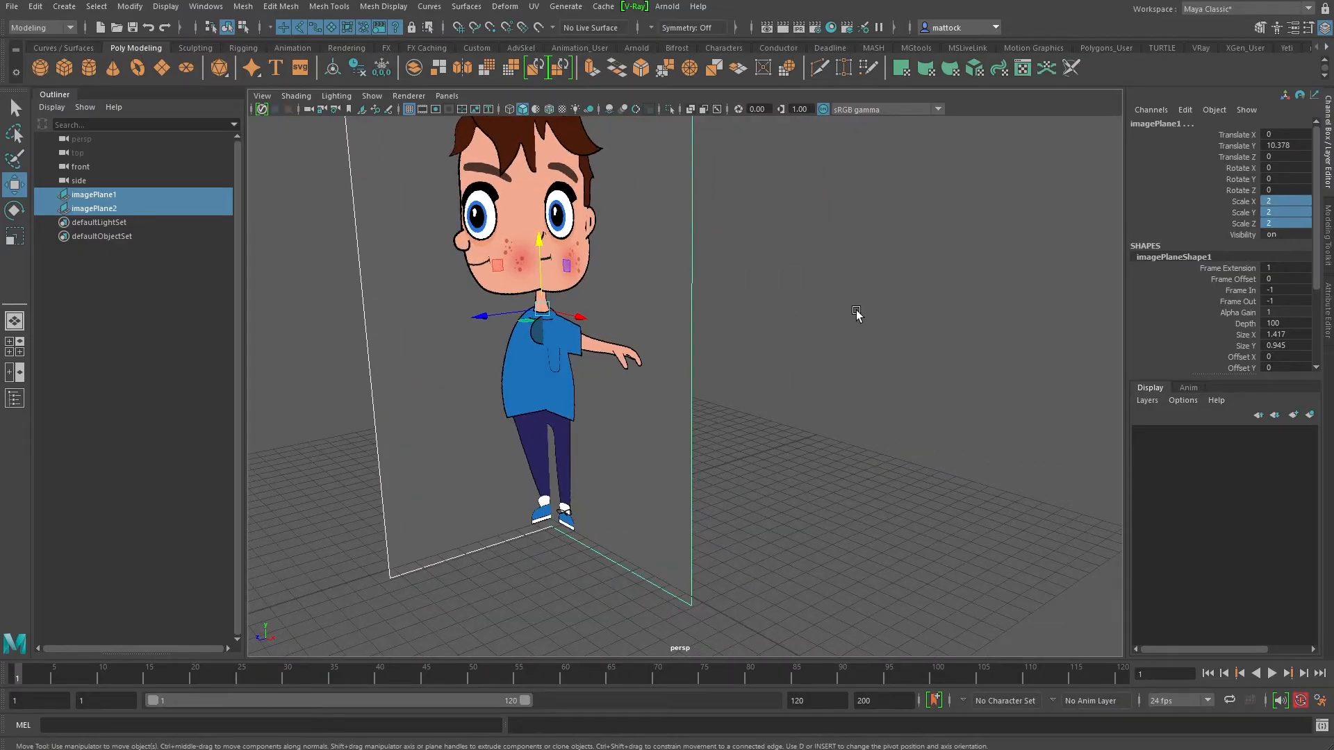
Step: Push imagePlane1 back in Z to about -19.316 so the two planes separate, then return to four views
{"action": "left_click_drag", "start_coordinate": [857, 315], "coordinate": [775, 353]}
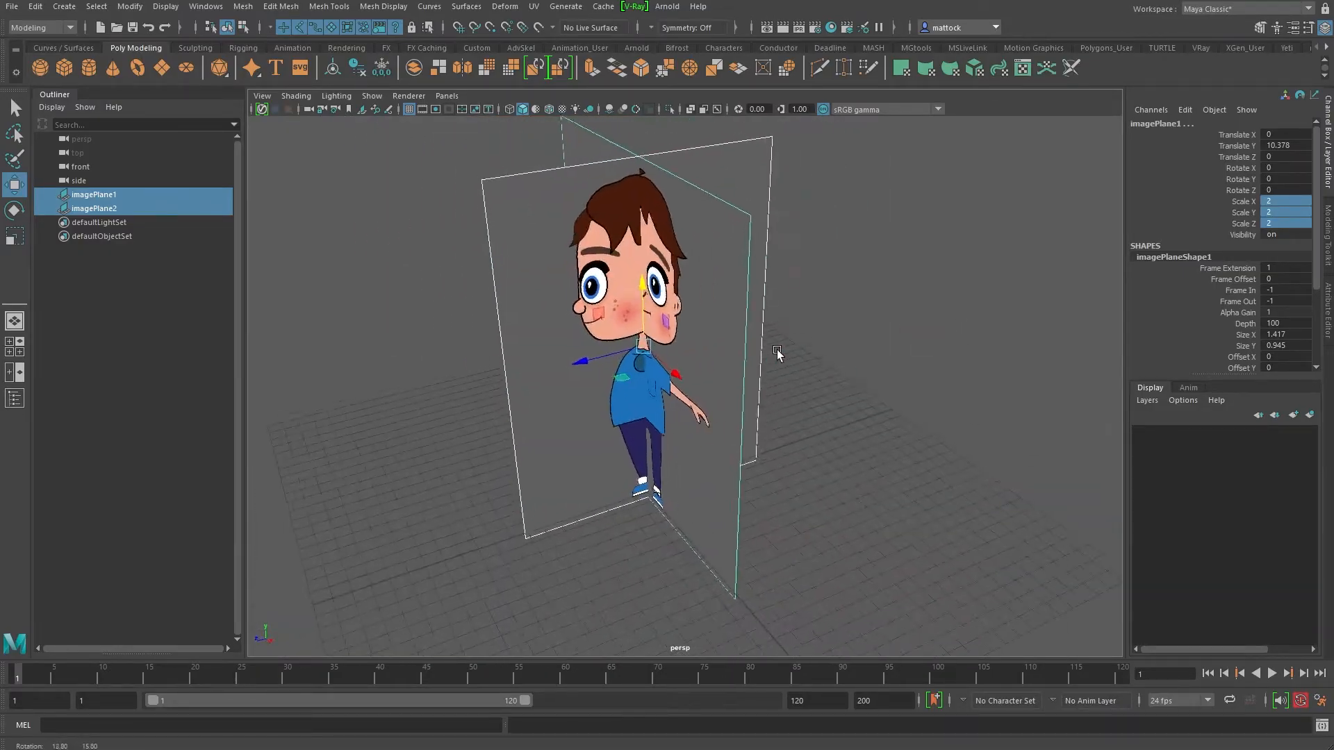
{"action": "left_click_drag", "start_coordinate": [774, 353], "coordinate": [637, 540]}
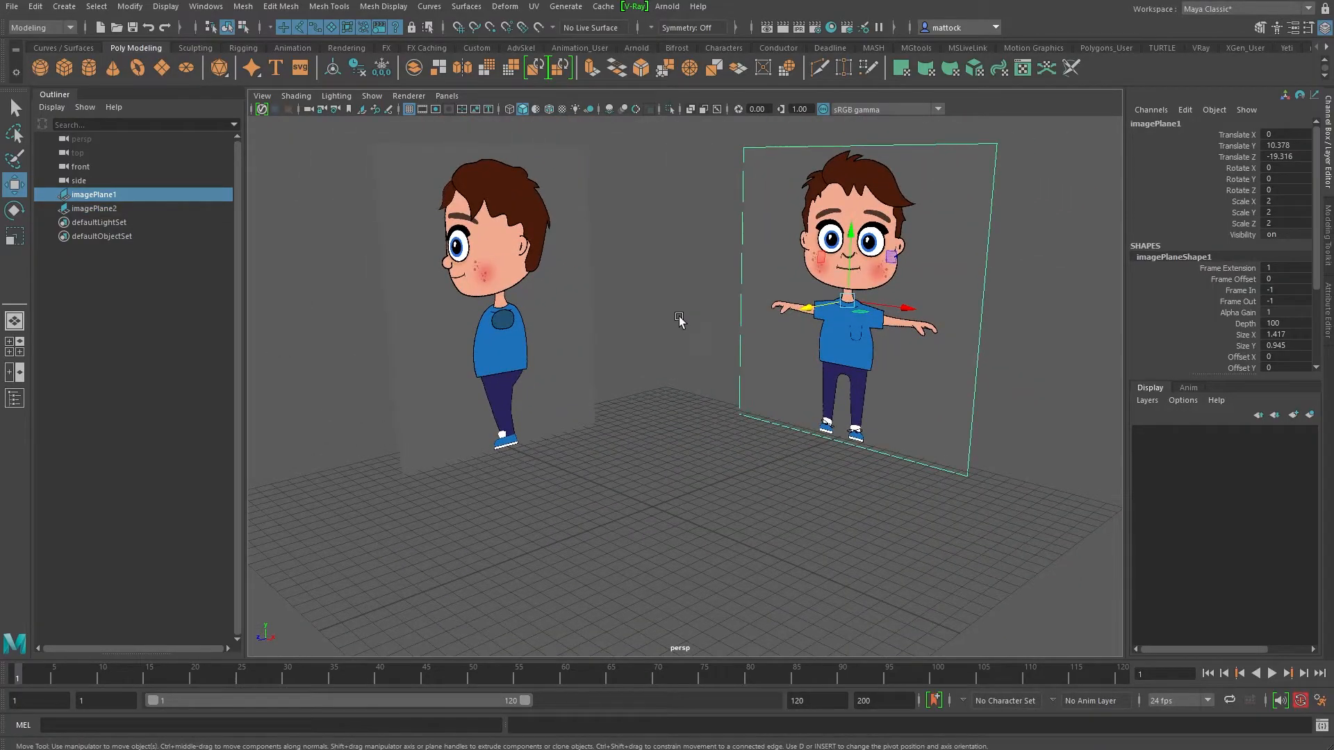
{"action": "key", "text": "space"}
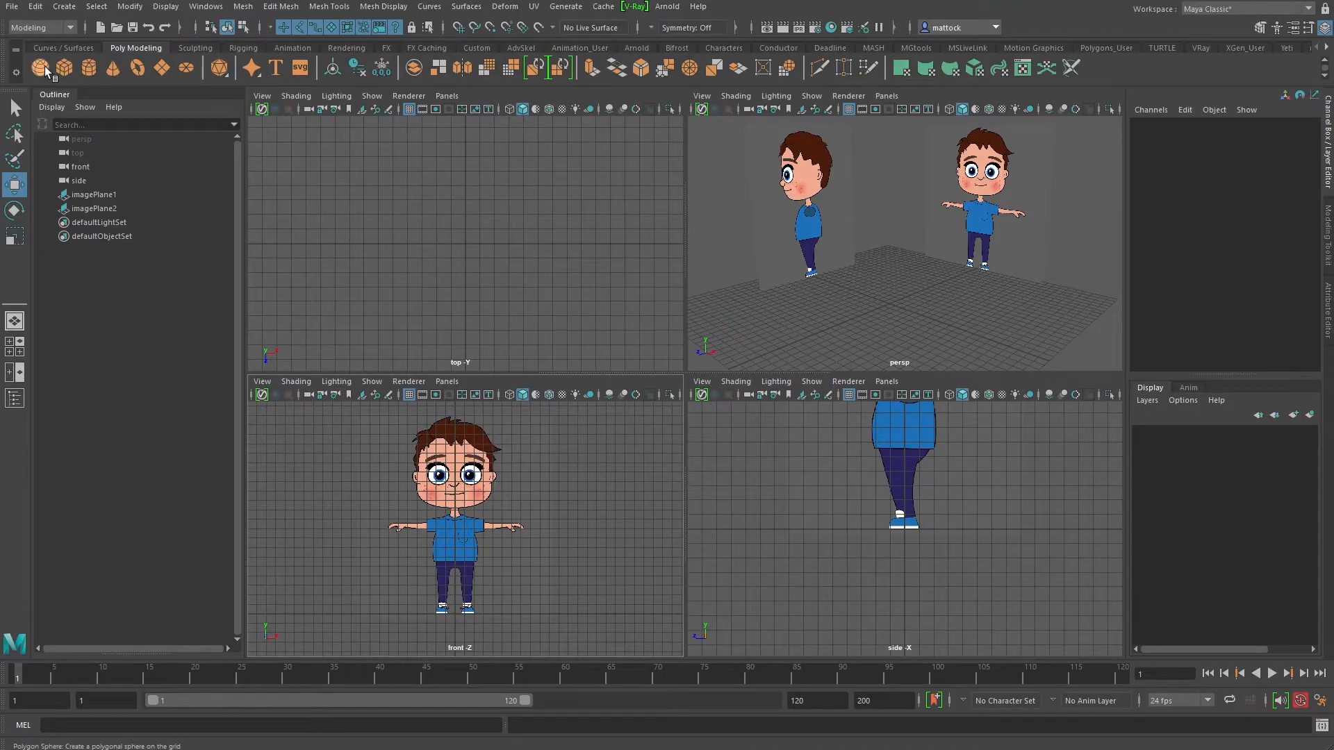
Step: Create a polygon cube and scale it uniformly to about 11 units between the image planes
{"action": "left_click", "coordinate": [62, 67]}
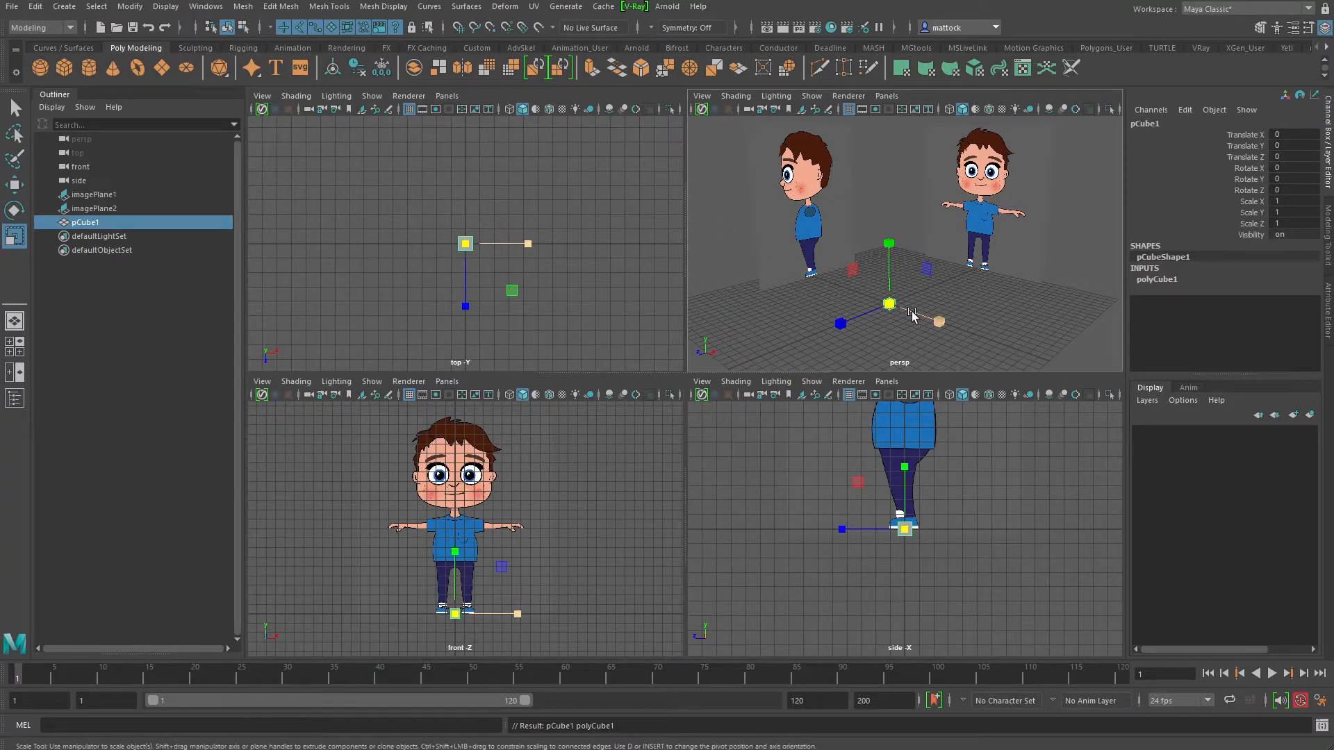
{"action": "left_click_drag", "start_coordinate": [890, 303], "coordinate": [910, 313]}
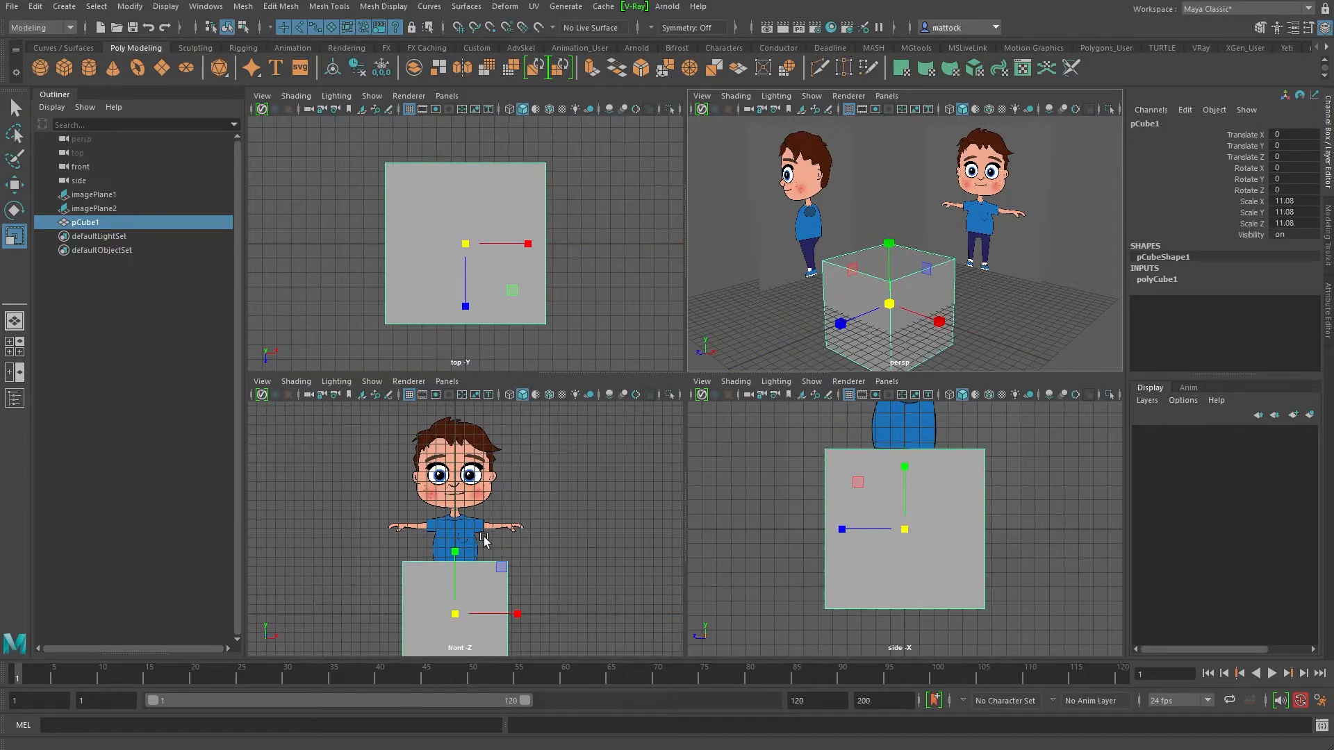
{"action": "left_click_drag", "start_coordinate": [455, 552], "coordinate": [456, 552]}
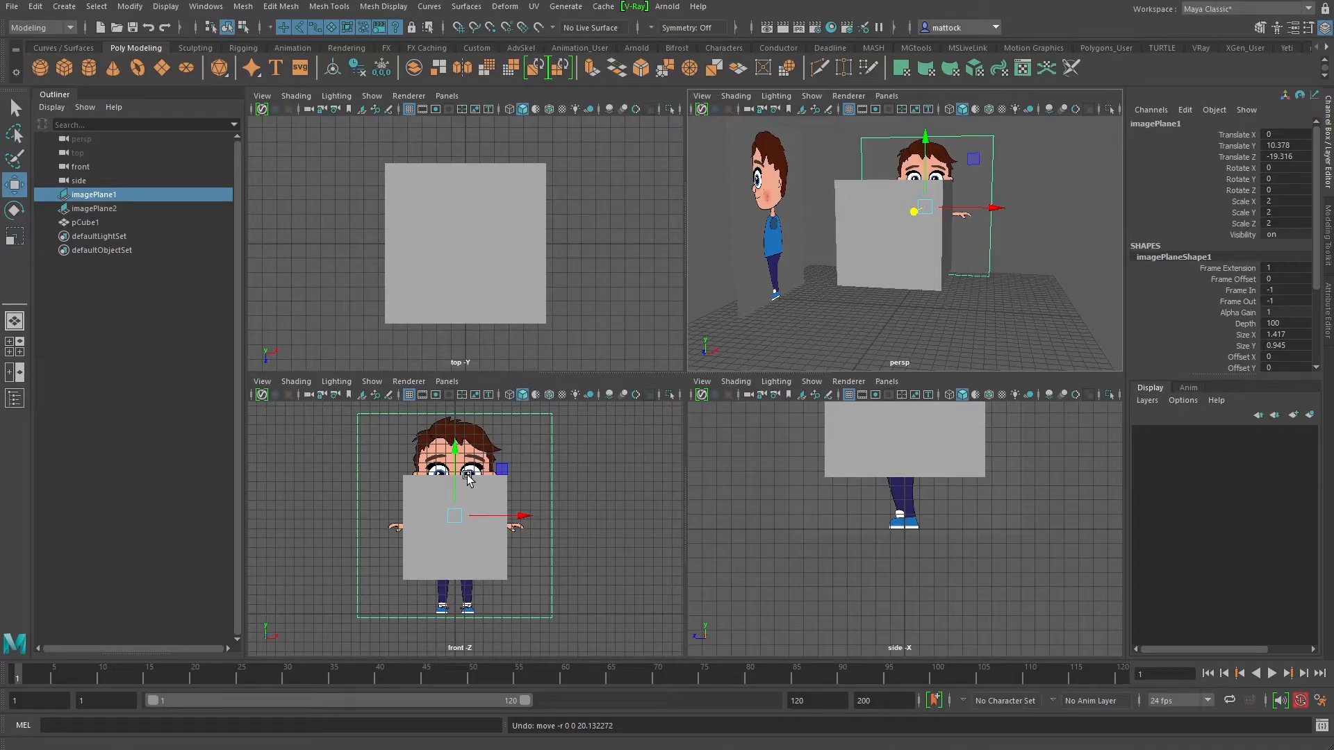
{"action": "mouse_move", "coordinate": [440, 485]}
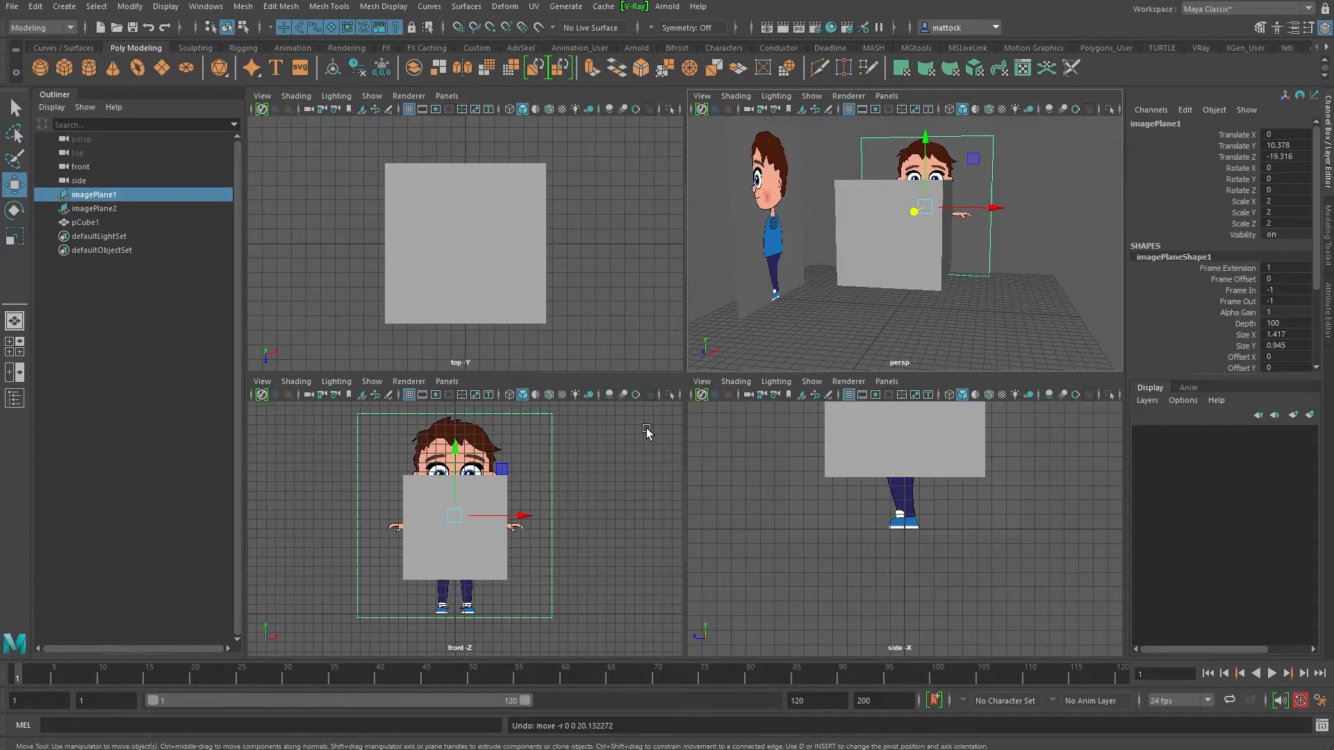
{"action": "mouse_move", "coordinate": [854, 234]}
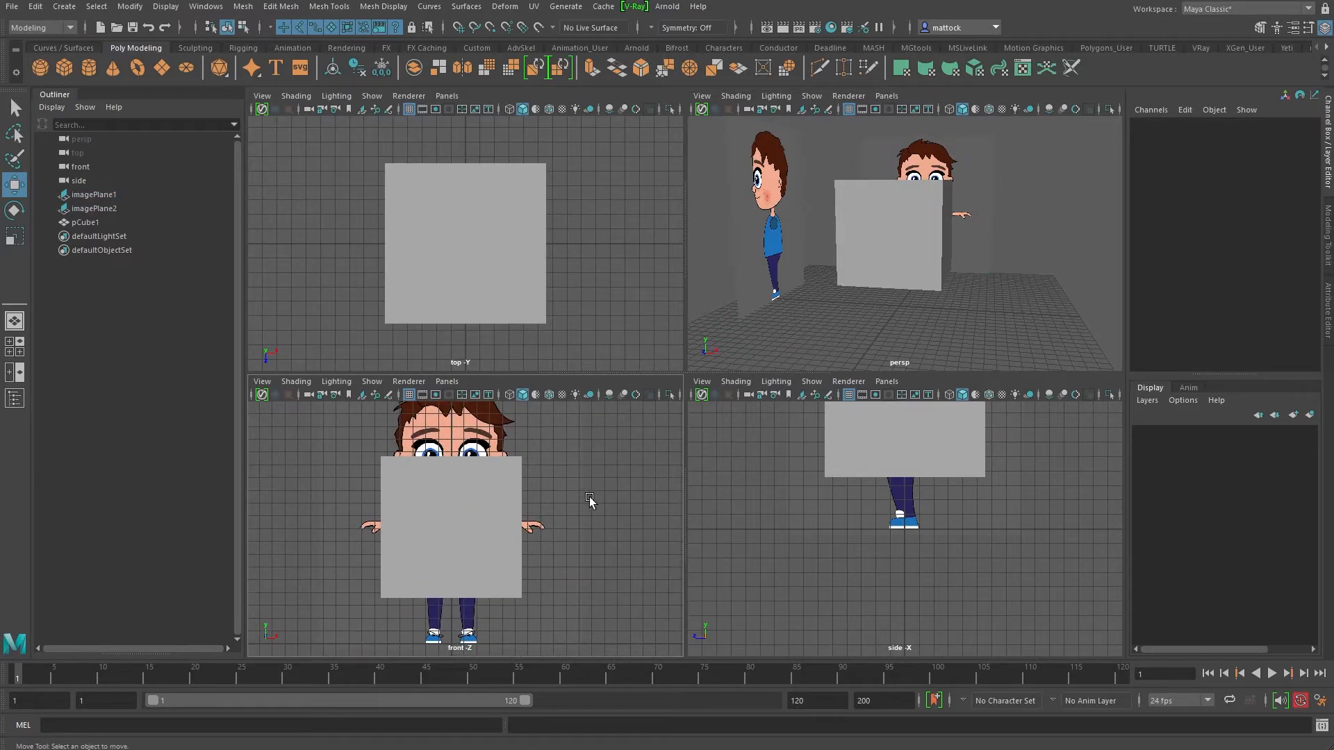
Step: Move a group of the cube's top vertices sideways into a slanted wedge, checking it in wireframe and shaded display
{"action": "key", "text": "4"}
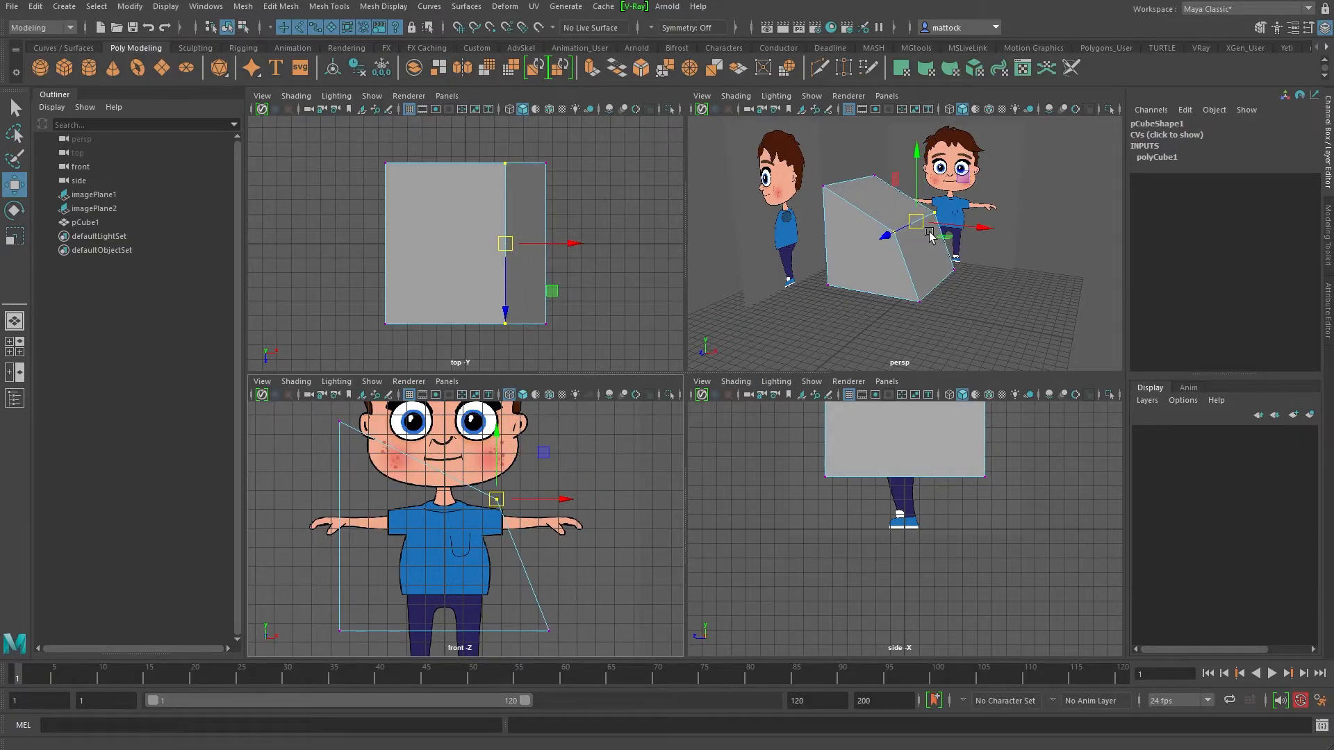
{"action": "key", "text": "4"}
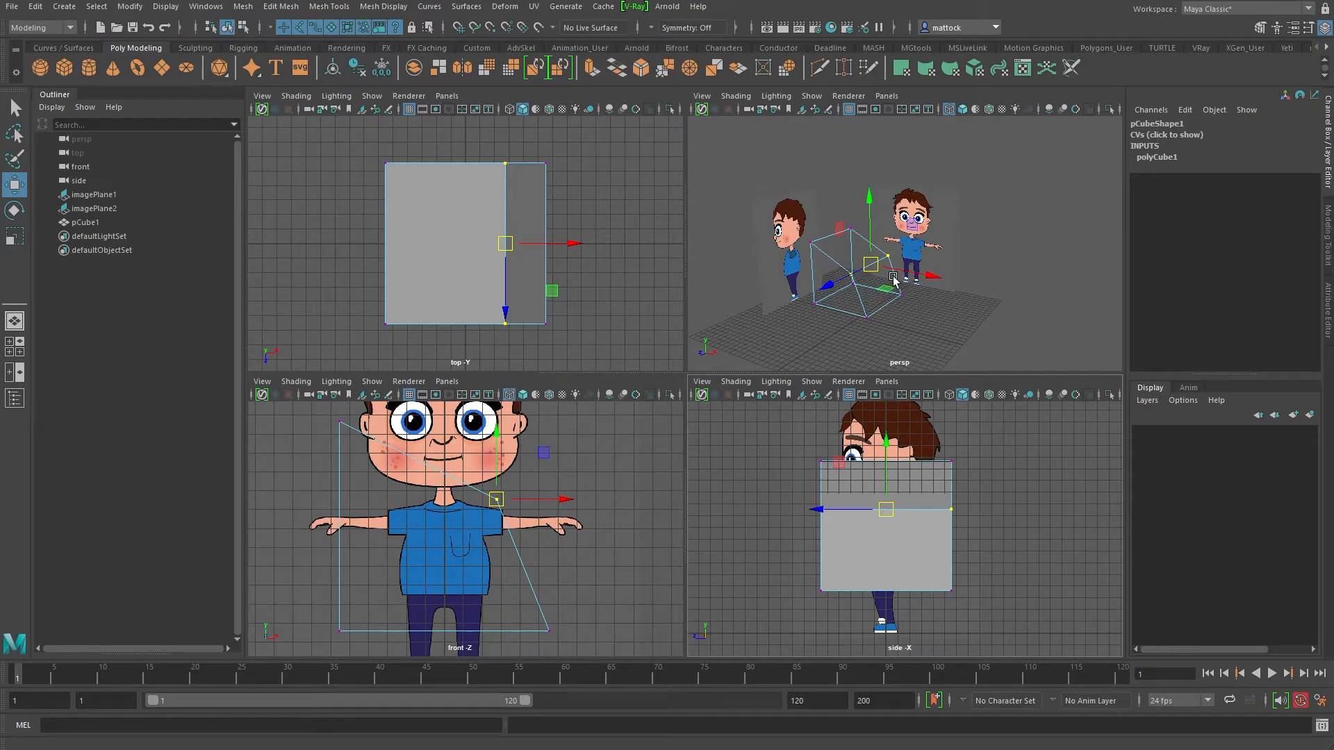
{"action": "mouse_move", "coordinate": [726, 340]}
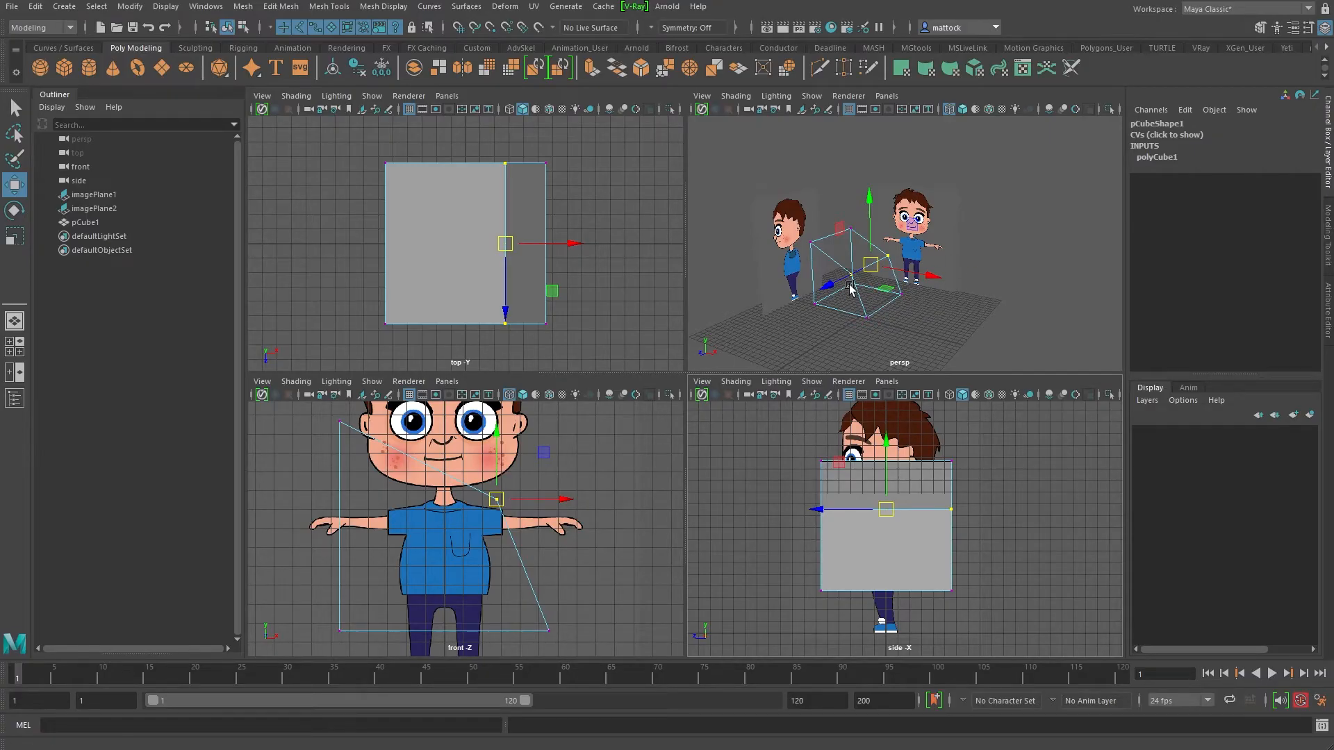
{"action": "key", "text": "5"}
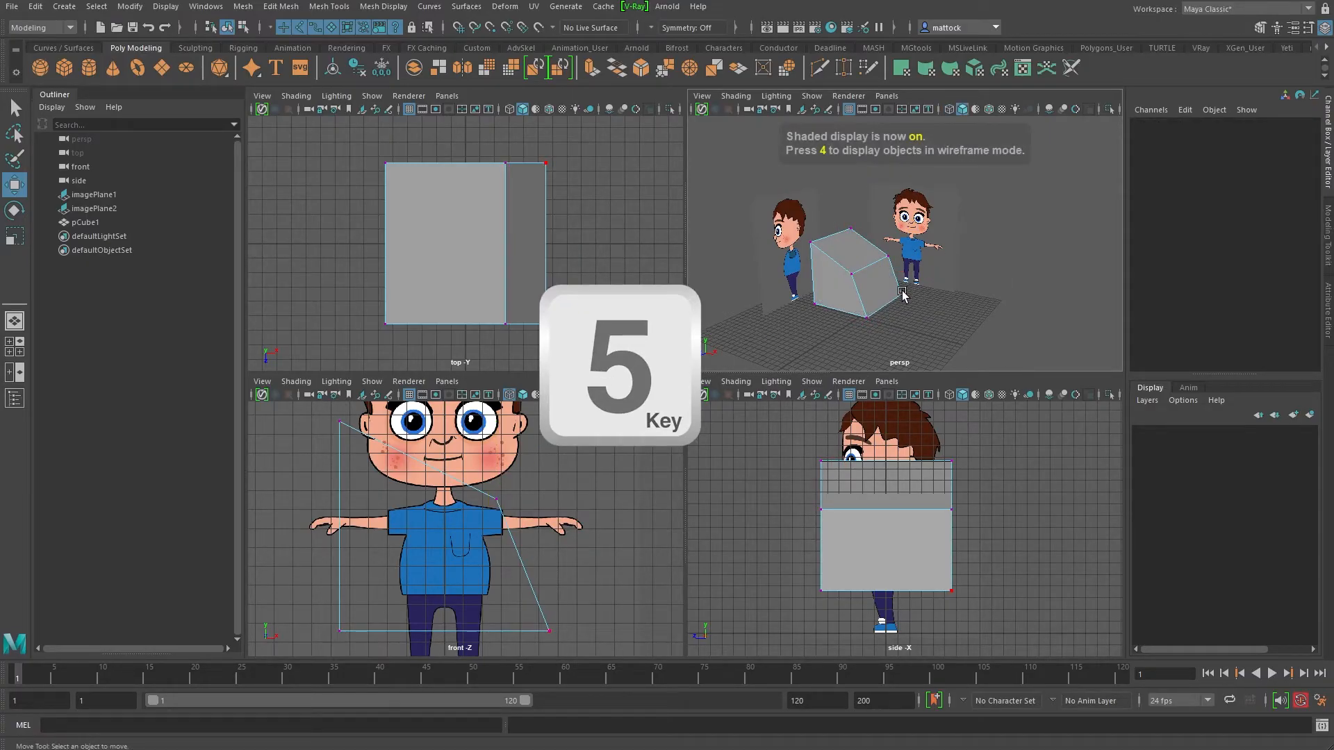
{"action": "key", "text": "5"}
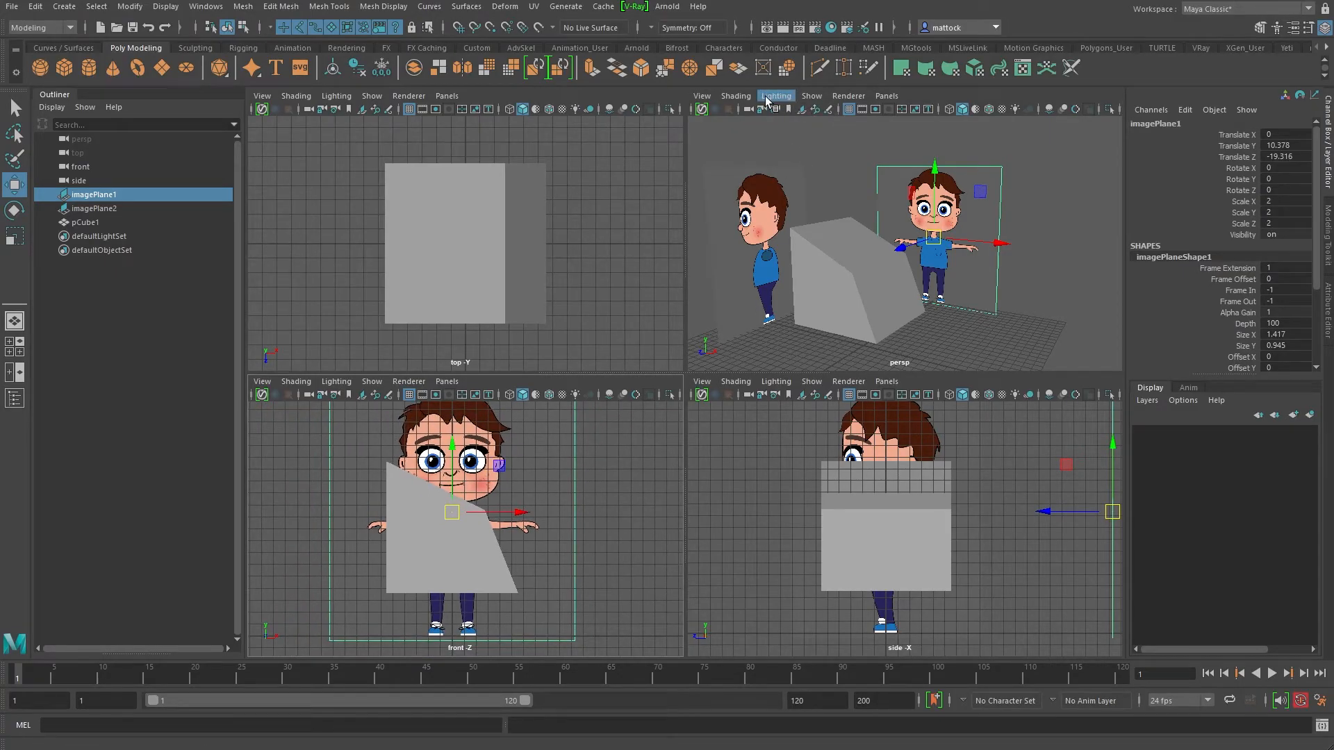
Step: Select imagePlane1 and display its settings in the Attribute Editor
{"action": "left_click", "coordinate": [809, 96]}
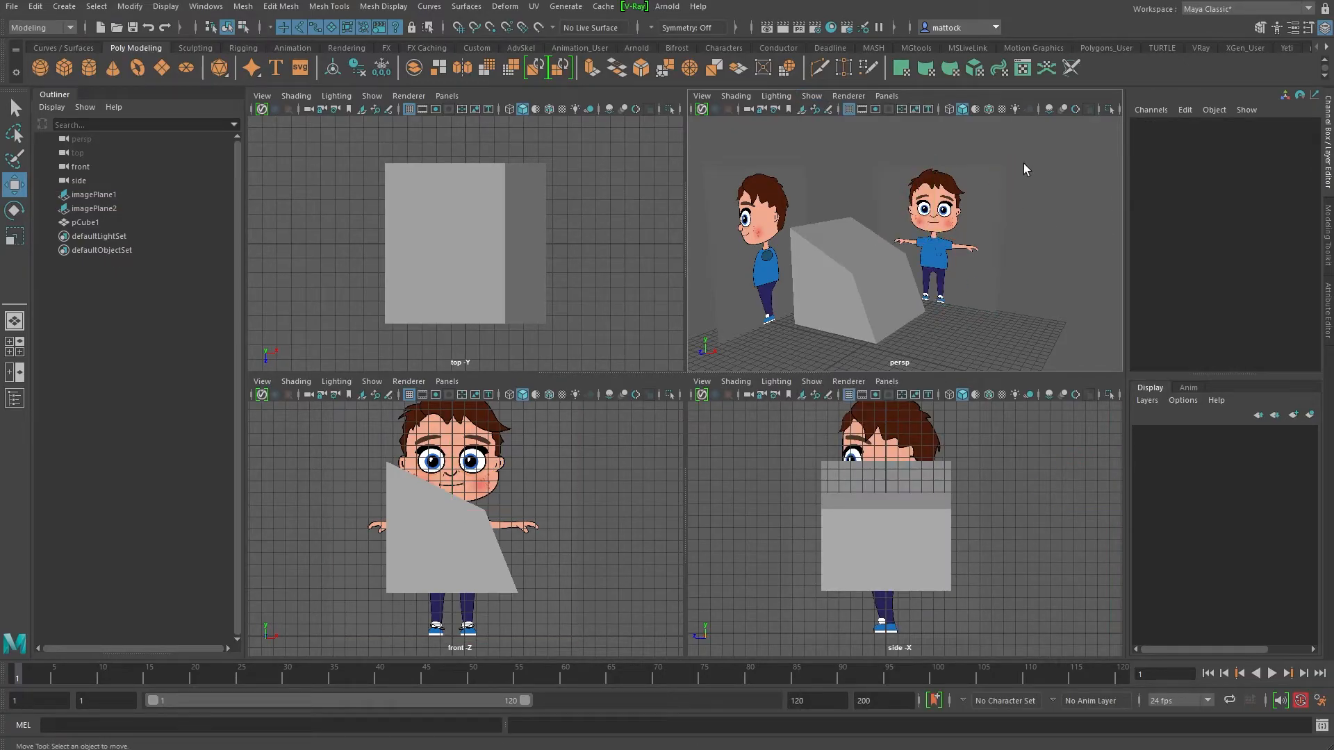
{"action": "left_click", "coordinate": [95, 194]}
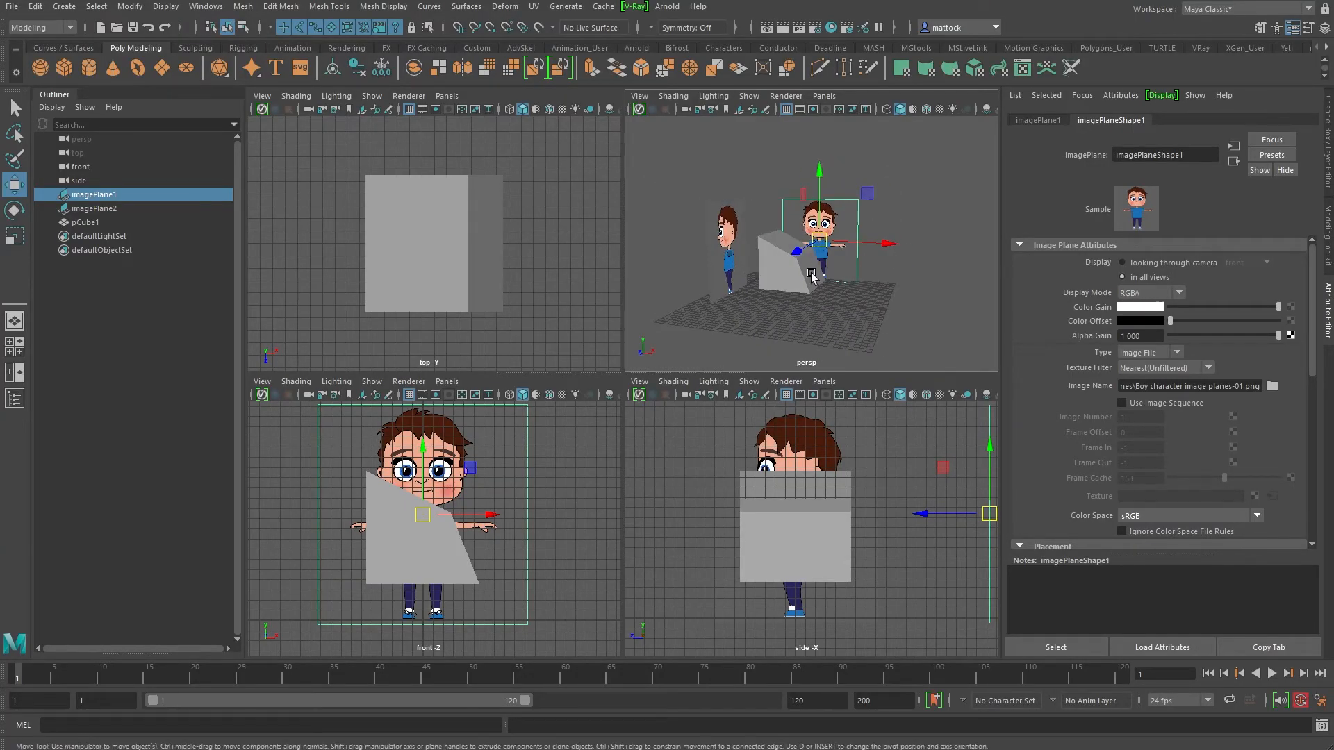
Step: Maximize the perspective view and slide the front image plane along X, then undo the move
{"action": "key", "text": "space"}
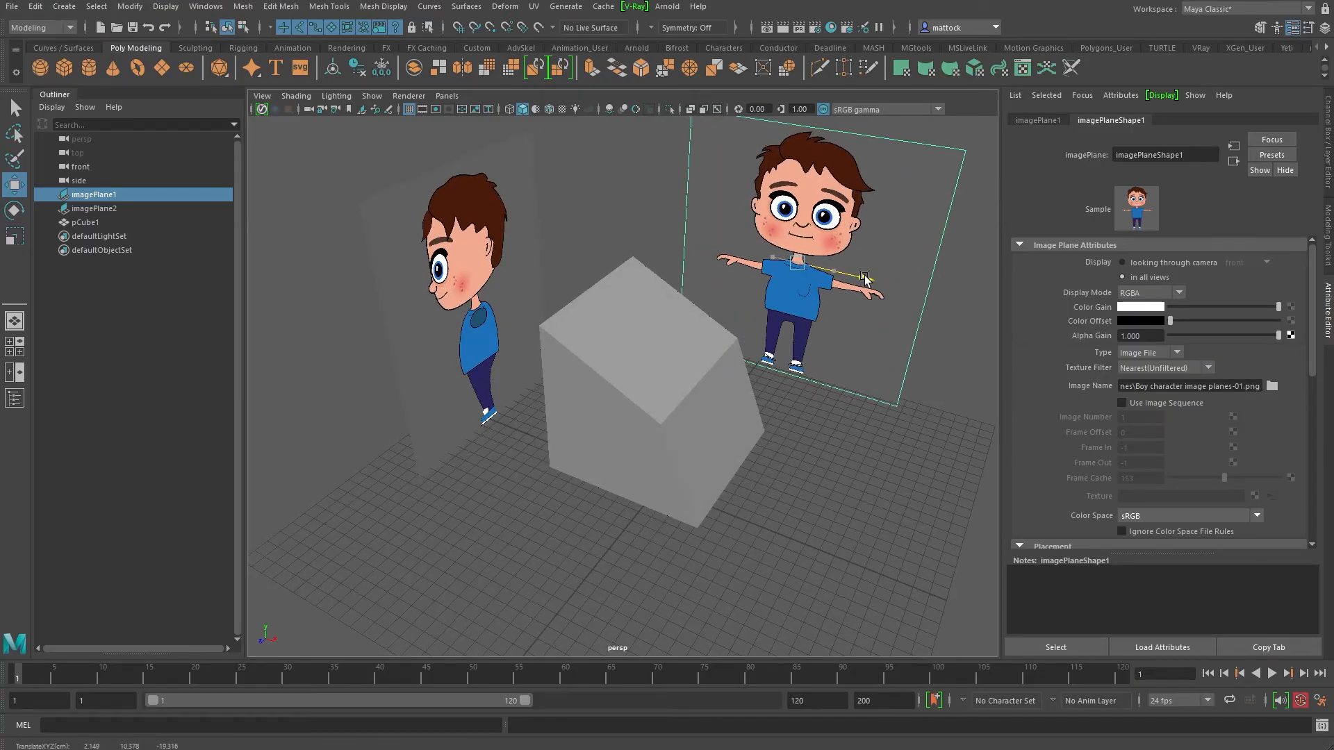
{"action": "left_click_drag", "start_coordinate": [863, 276], "coordinate": [753, 374]}
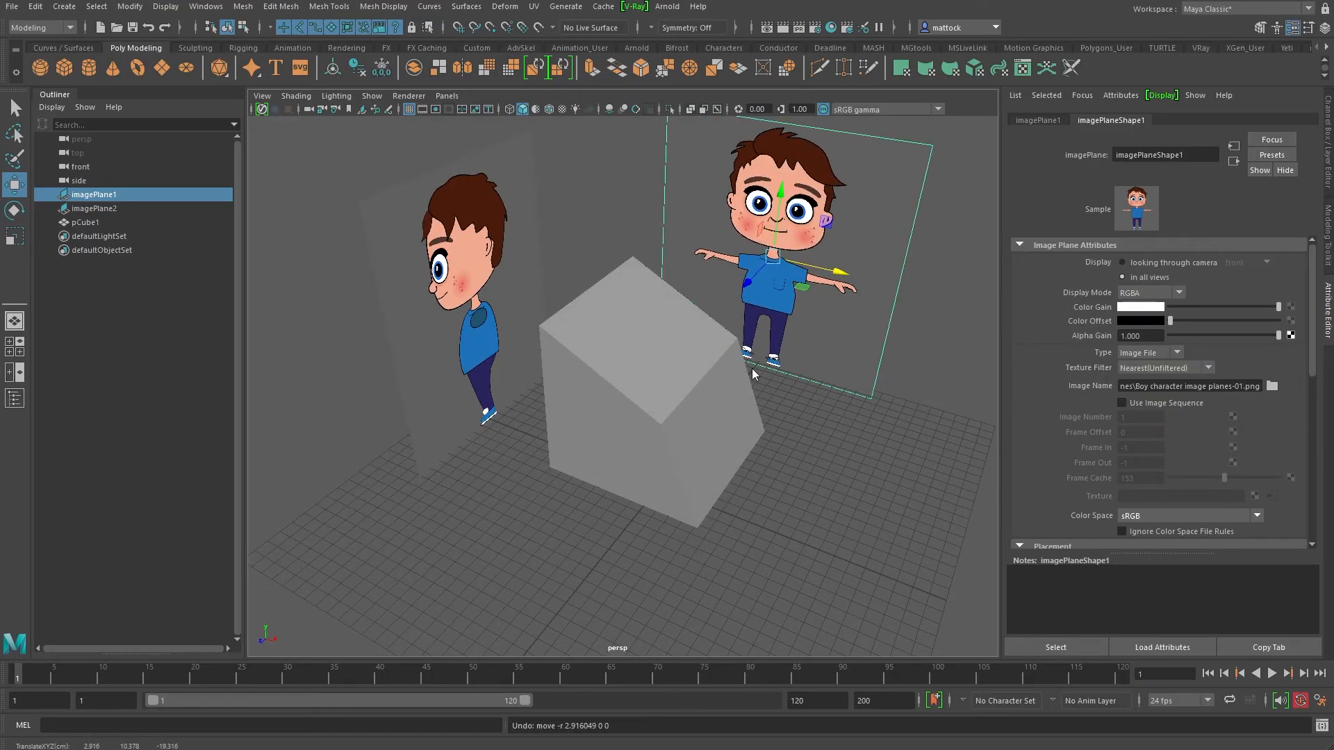